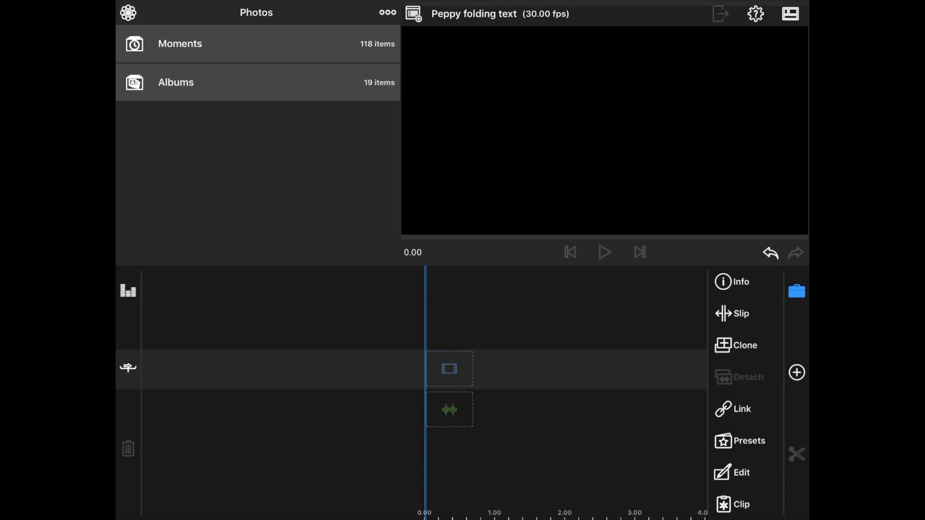
Add a 4-second Plain-White 'Your Text Here' title clip and open its title editor
click(796, 372)
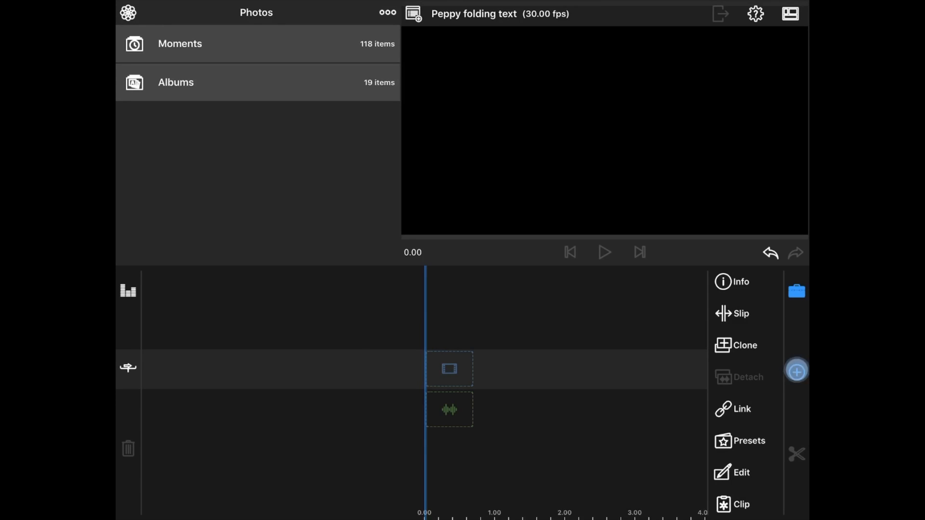
click(797, 370)
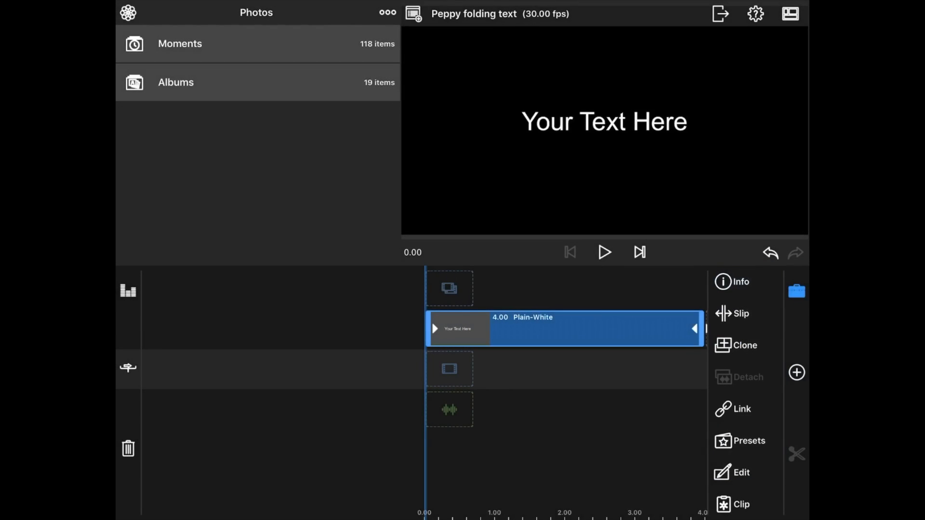
click(741, 472)
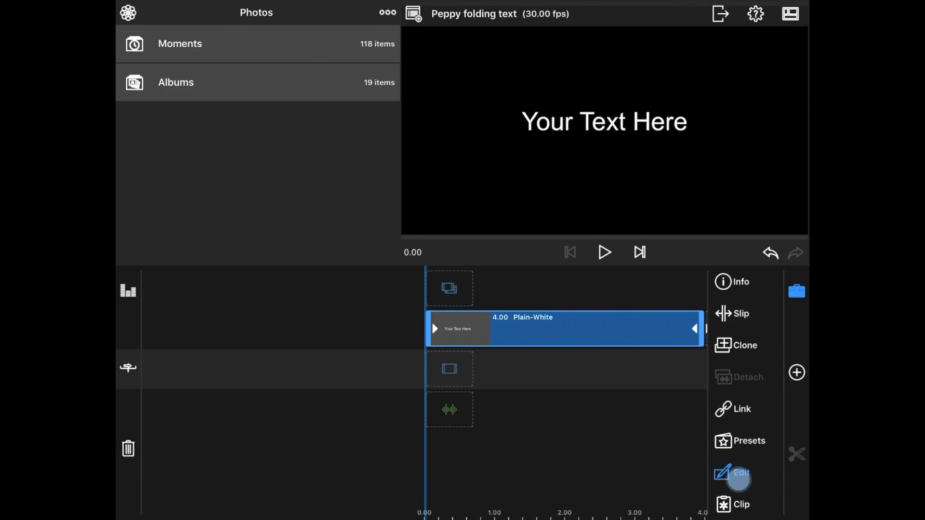
click(741, 478)
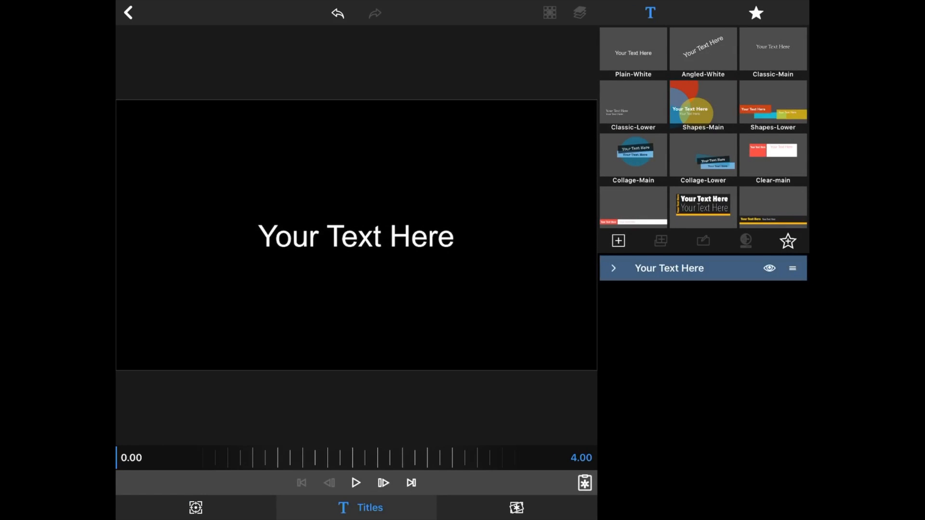
Change the title text to 'FOLDING TEXT'
click(356, 236)
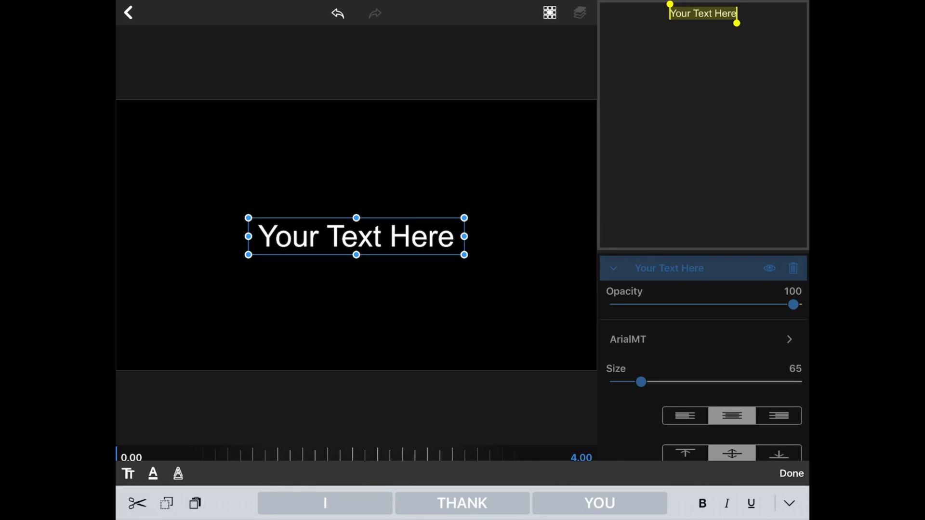
text(FOLDING TEX)
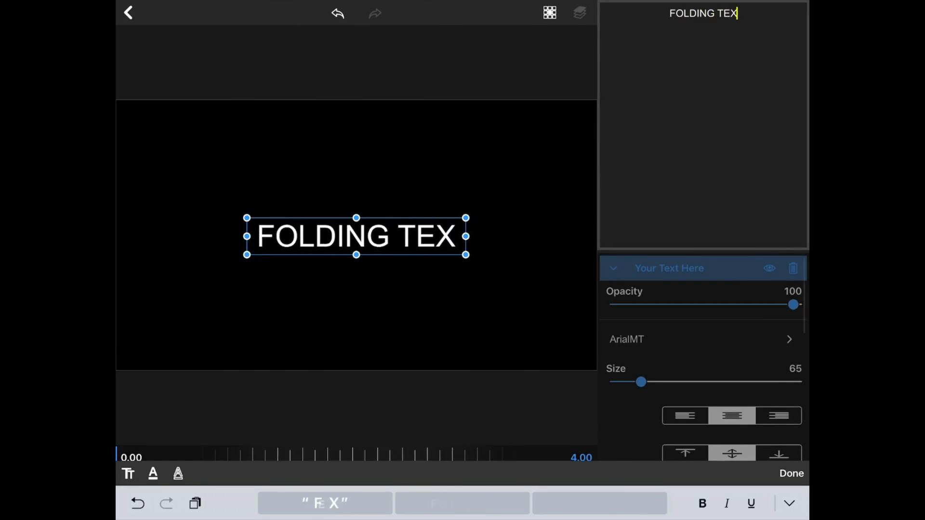
text(T)
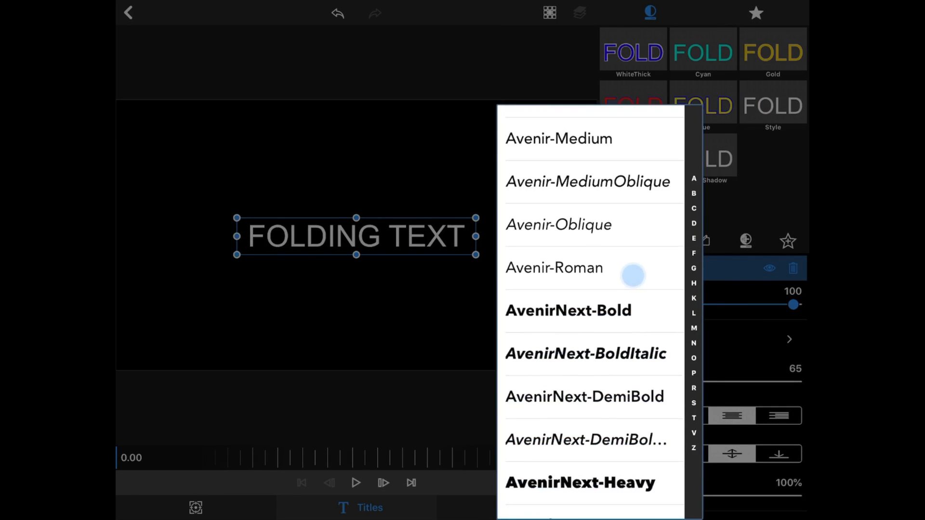
Set the font to AvenirNextCondensed-Heavy and enlarge the text to size 158
scroll(down, 3)
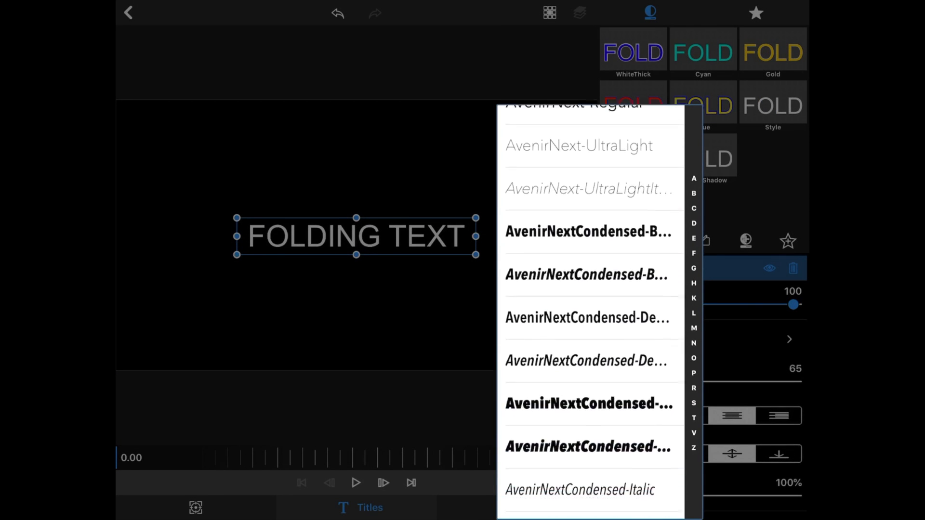
scroll(down, 3)
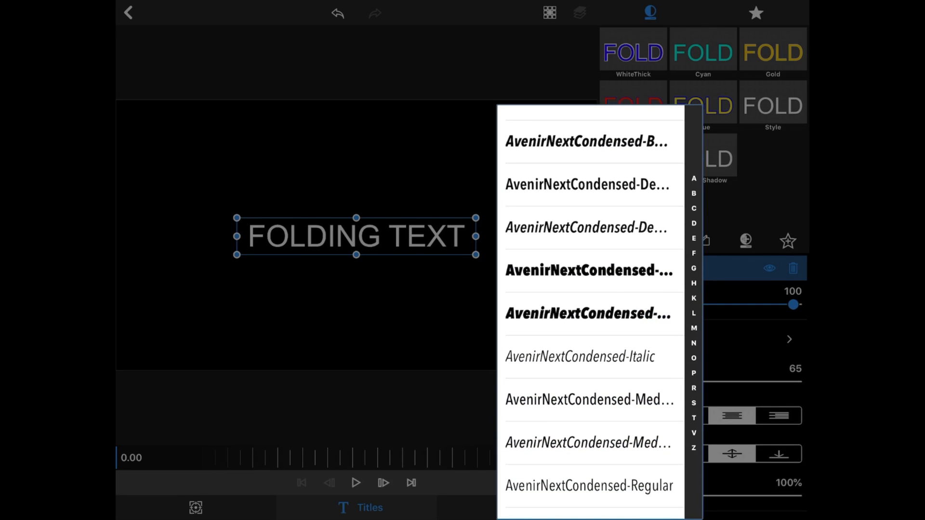
click(588, 271)
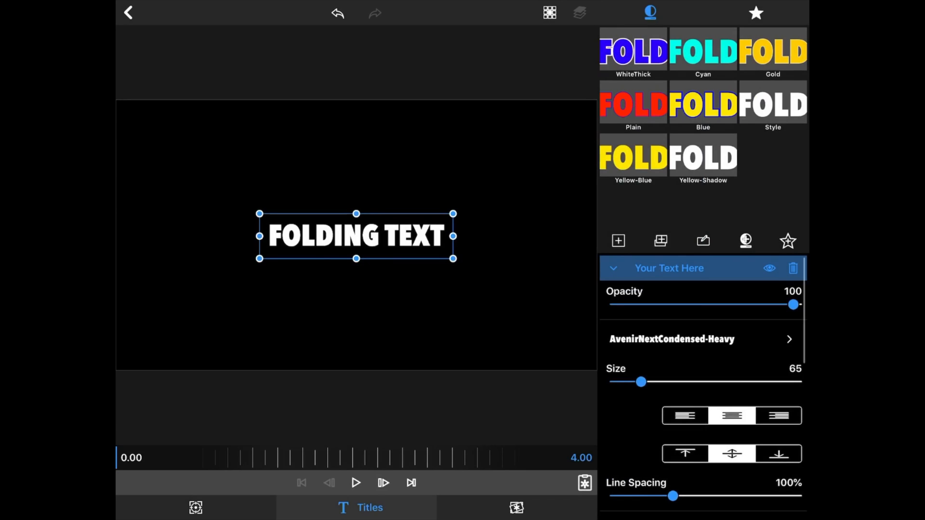
drag(642, 382, 665, 382)
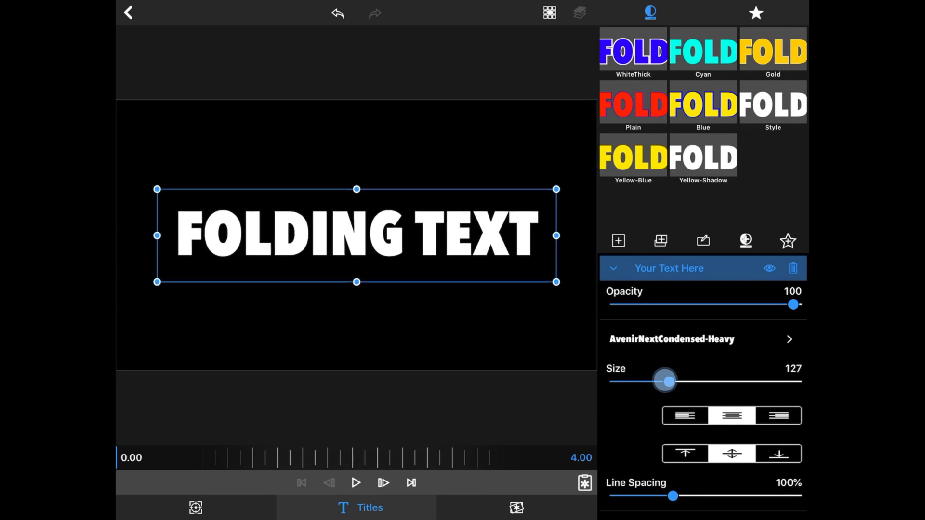
drag(665, 382, 678, 382)
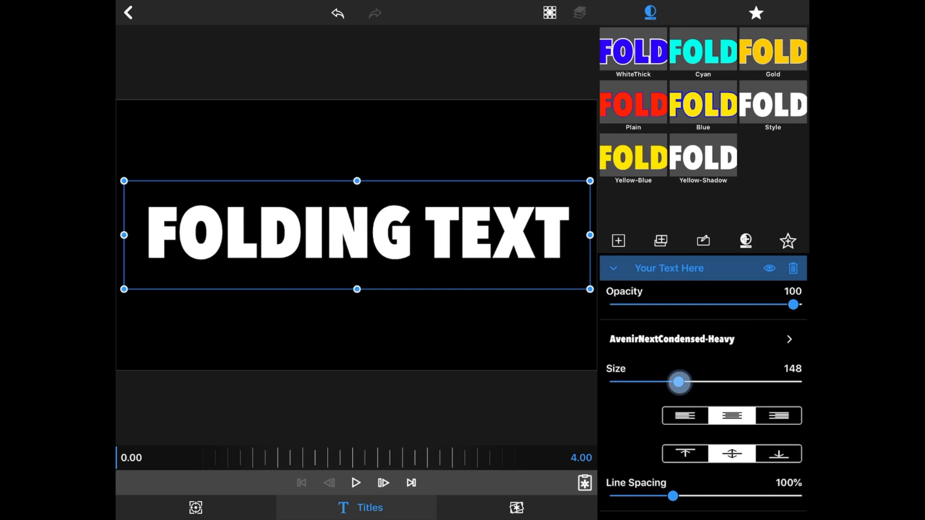
drag(678, 382, 683, 382)
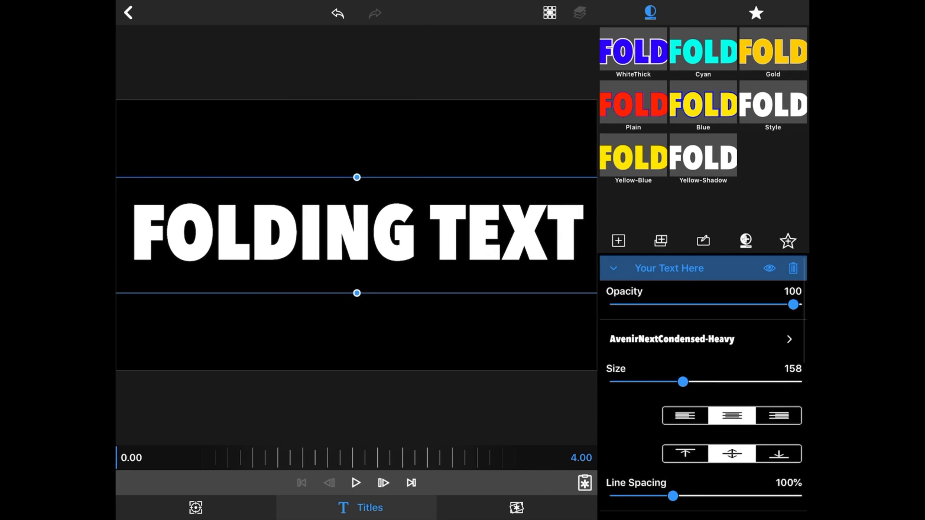
In Frame & Fit cropping, crop the title's bottom by about 0.416, leaving the top half
click(195, 508)
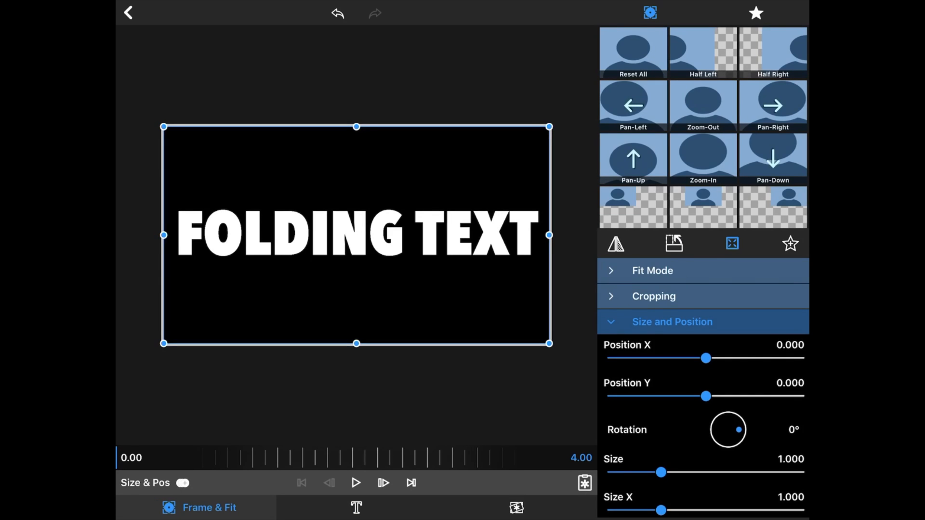
click(671, 321)
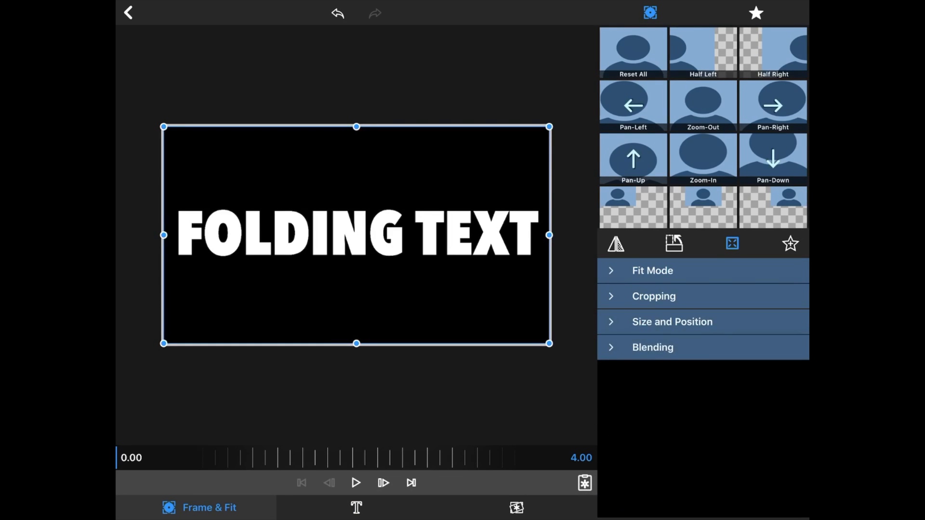
click(653, 295)
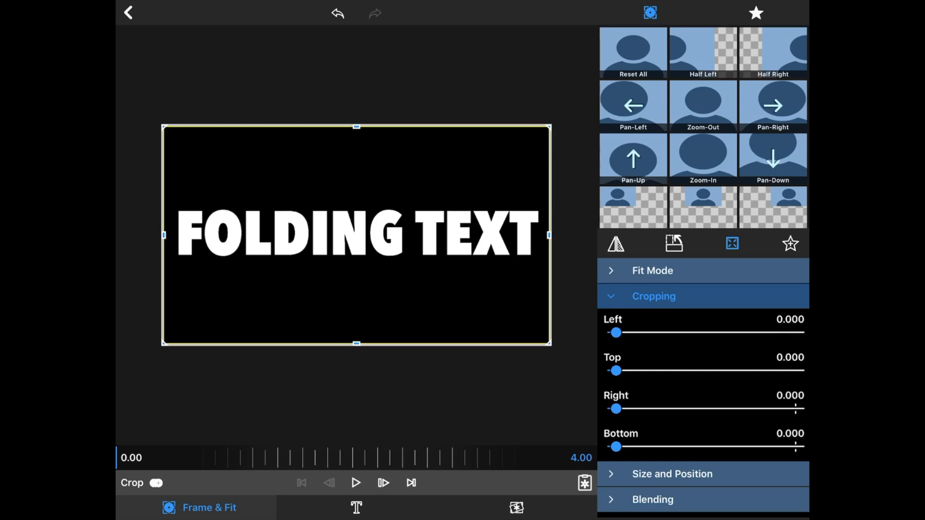
drag(615, 446, 691, 447)
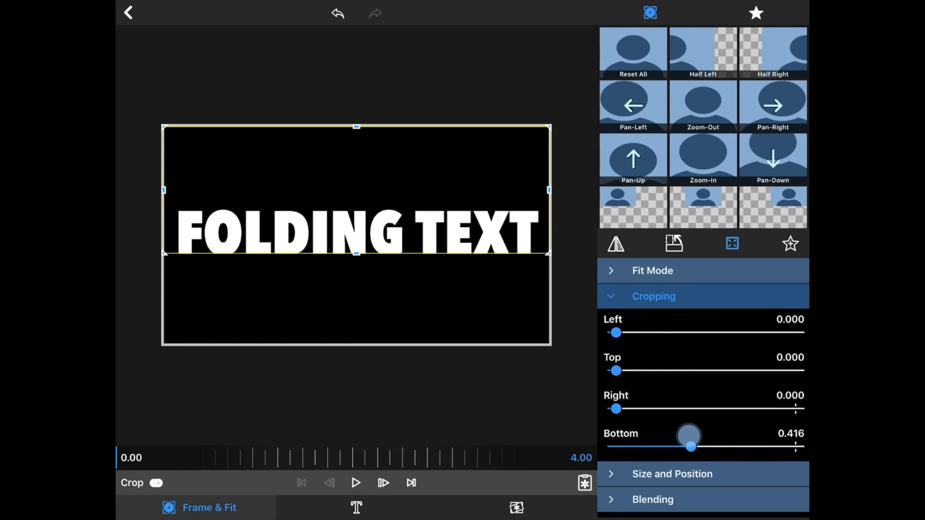
drag(690, 447, 707, 447)
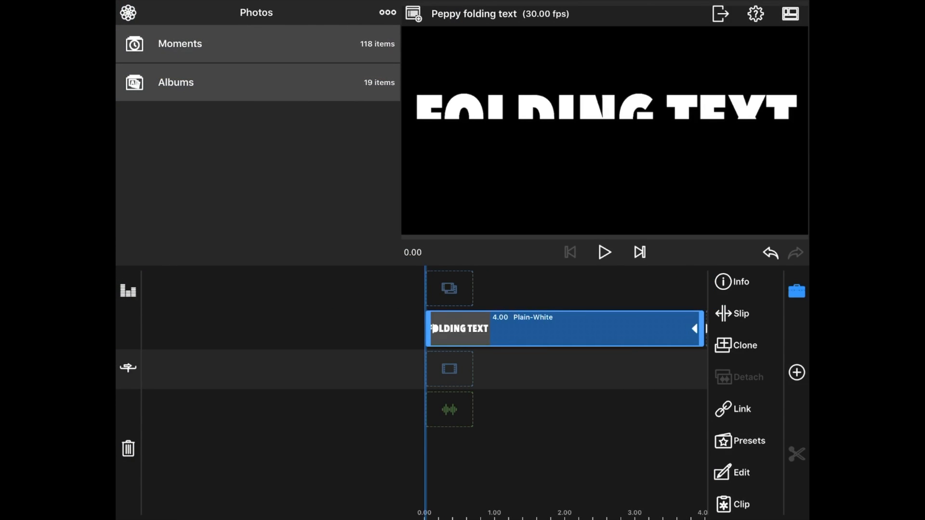
Clone the title onto a second track and crop the copy to Top 0.5, Bottom 0
click(743, 345)
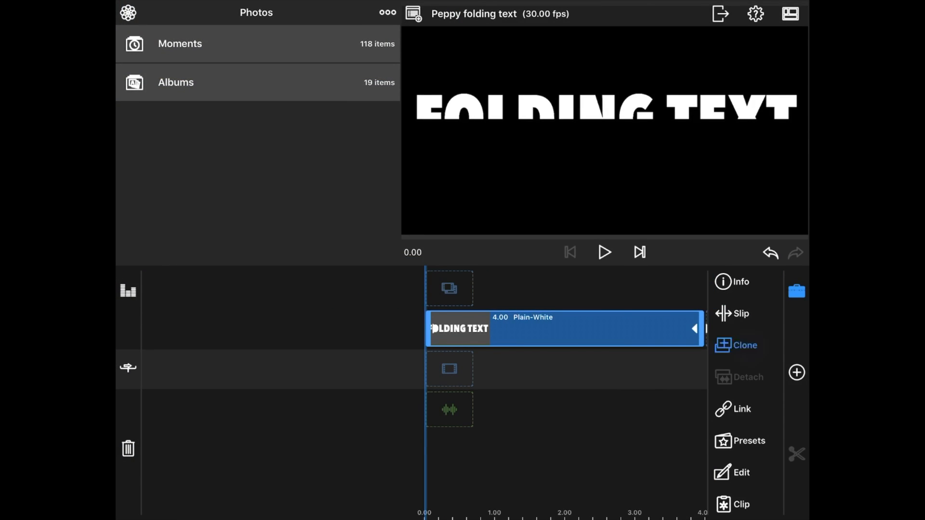
click(742, 345)
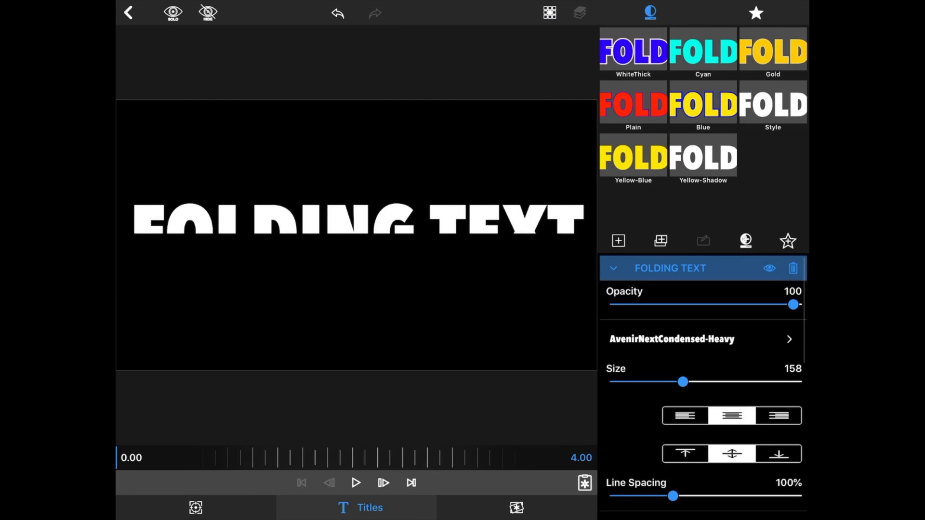
click(196, 507)
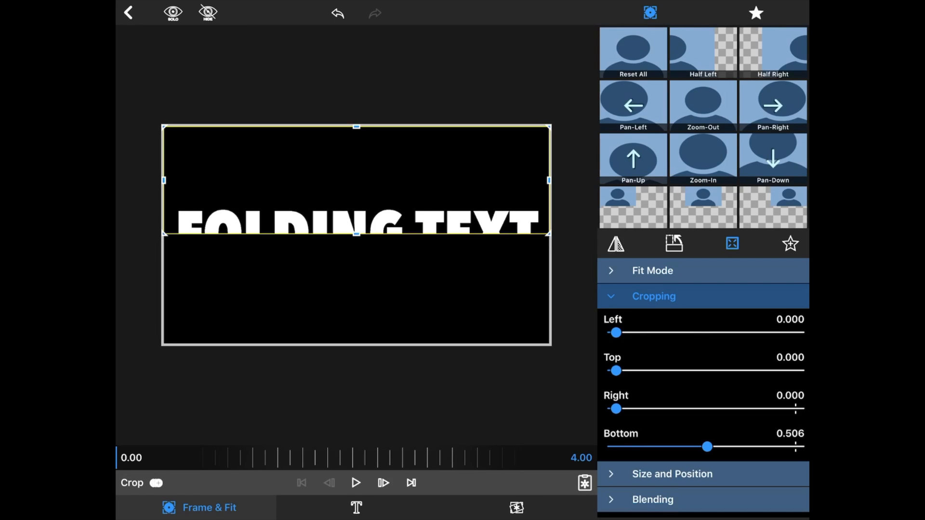
drag(615, 371, 705, 370)
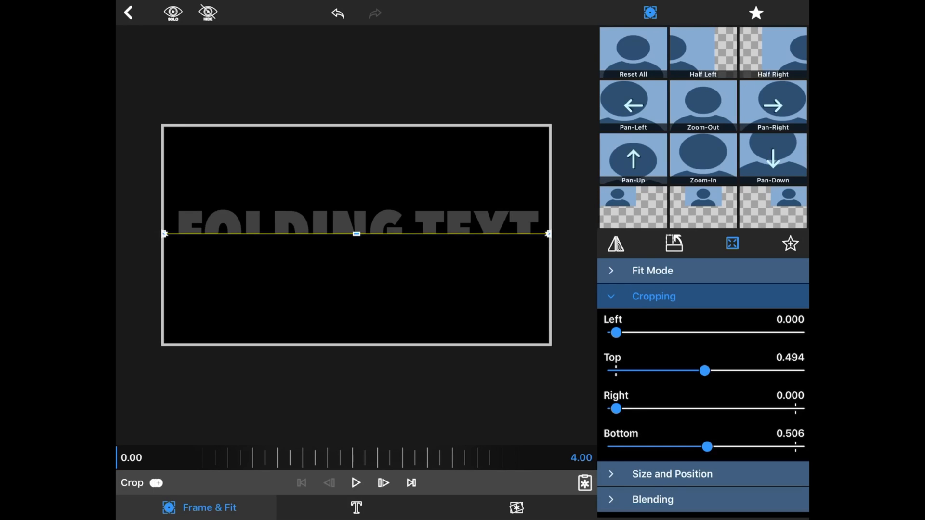
drag(707, 447, 615, 447)
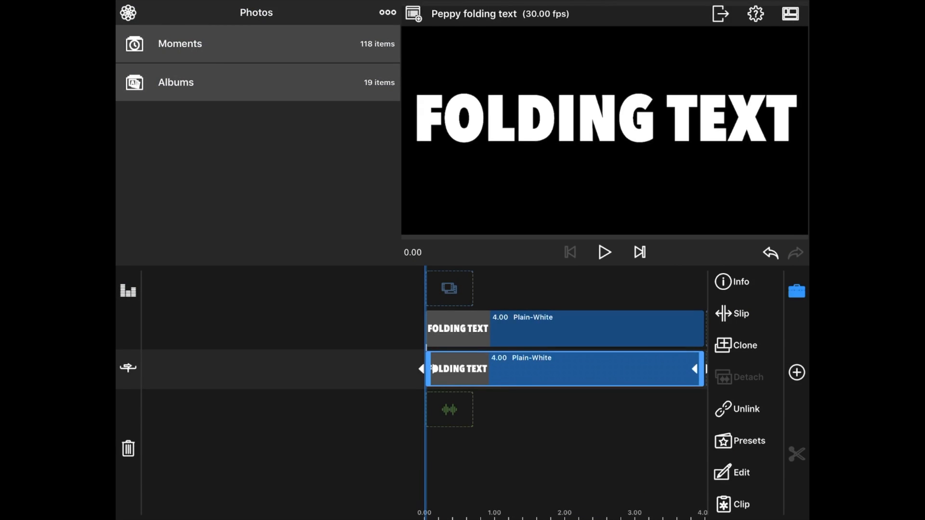
Set the upper title copy's bottom crop to 0.507 so only its top half shows
click(561, 328)
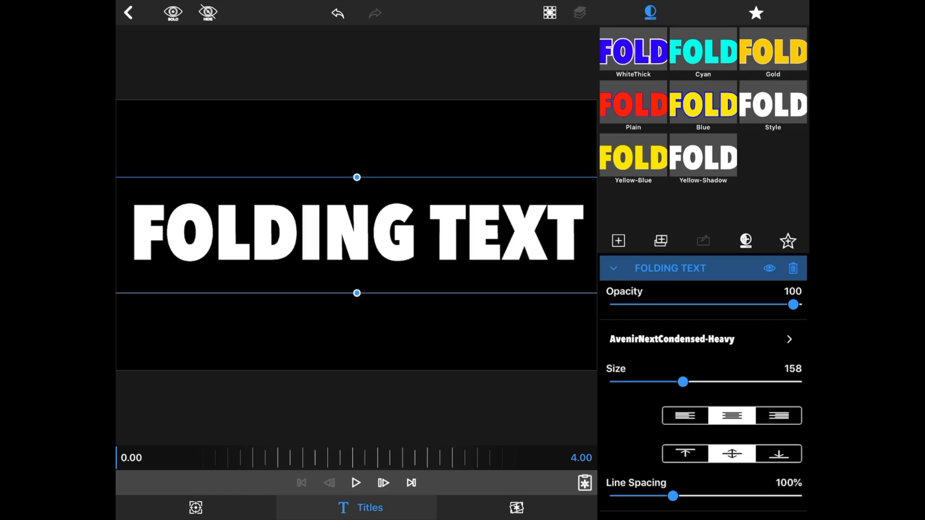
click(196, 508)
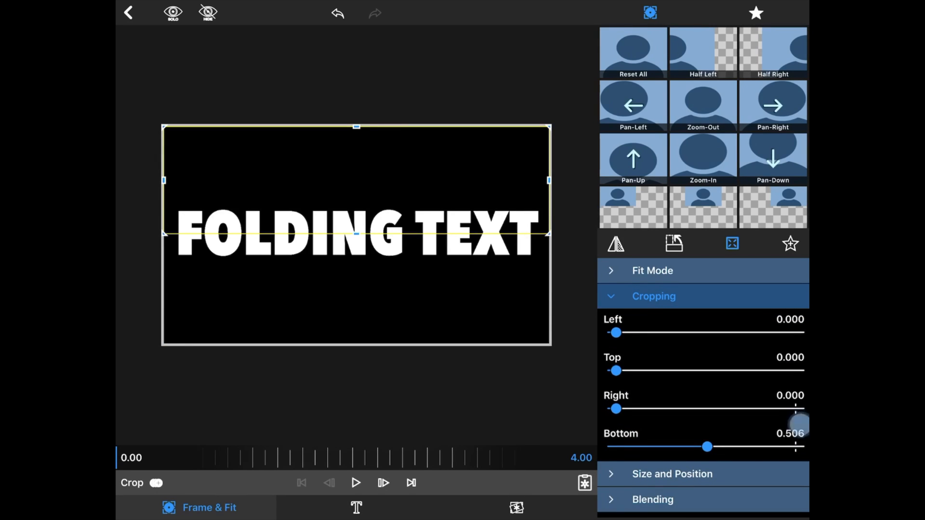
drag(708, 447, 710, 448)
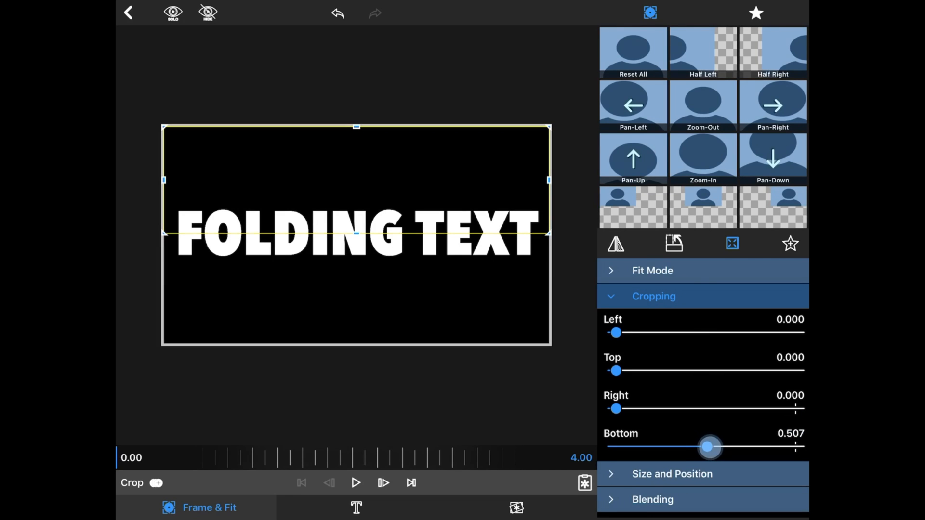
drag(709, 447, 709, 448)
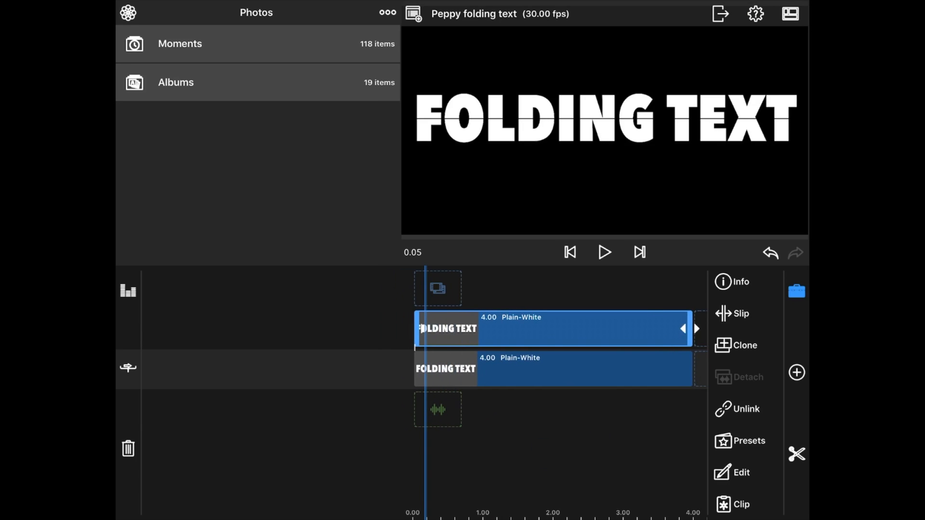
Open the upper title's Size and Position settings and turn on keyframing
click(741, 472)
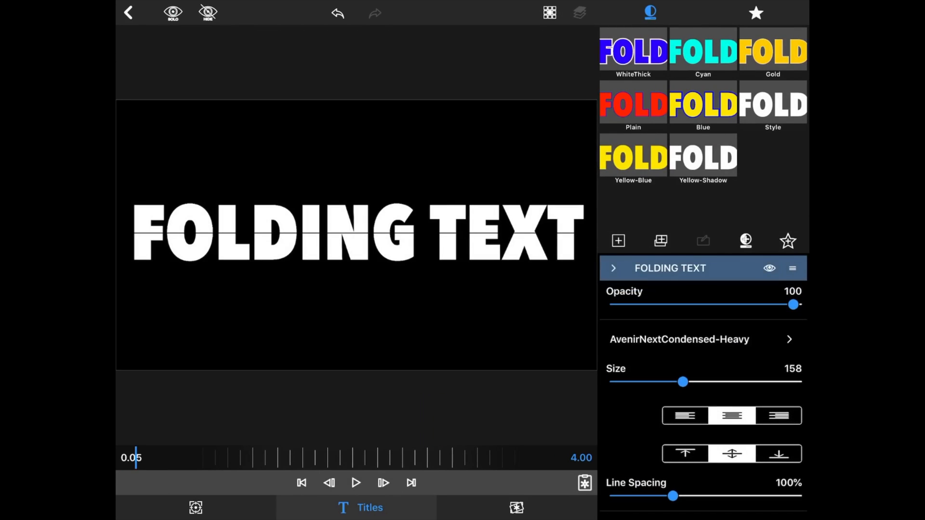
click(613, 268)
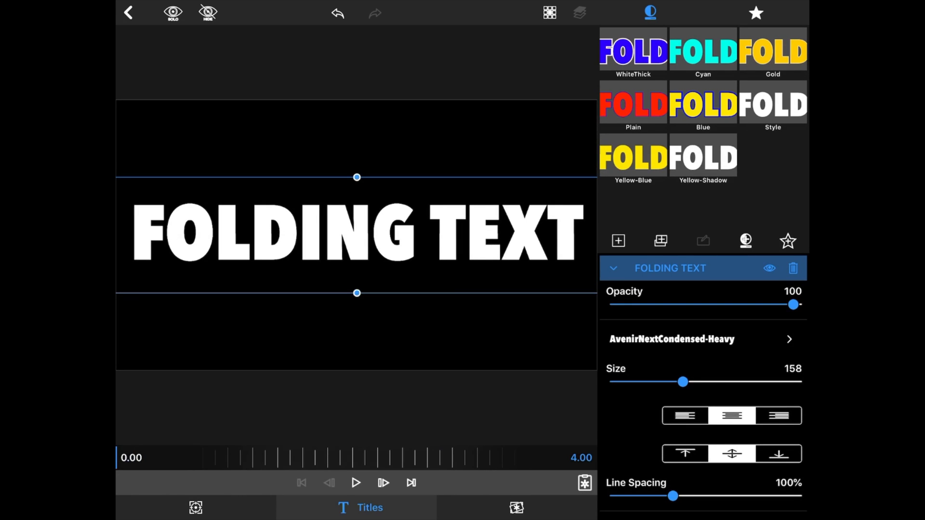
click(195, 508)
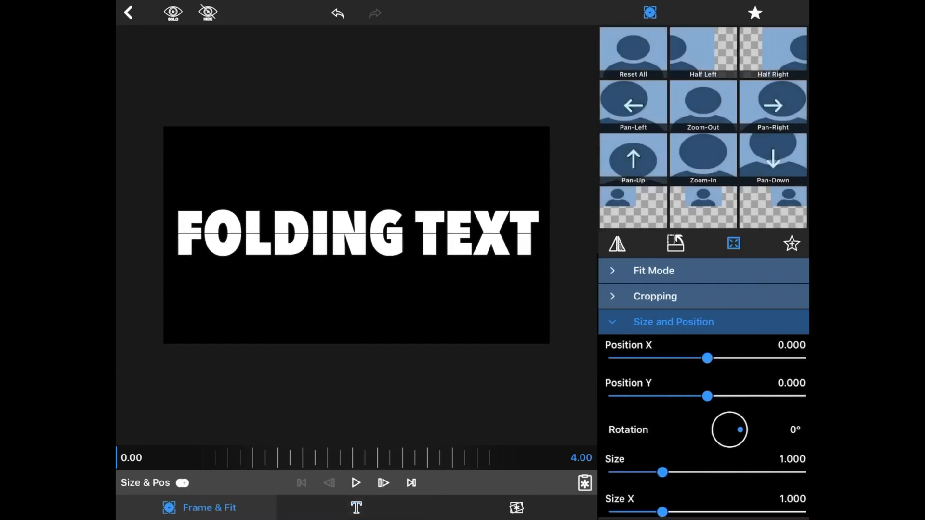
click(182, 483)
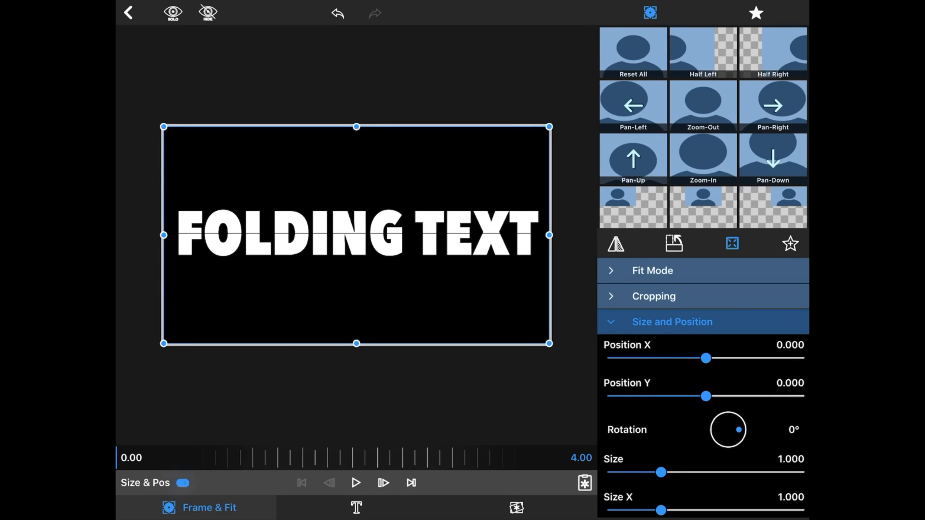
click(208, 483)
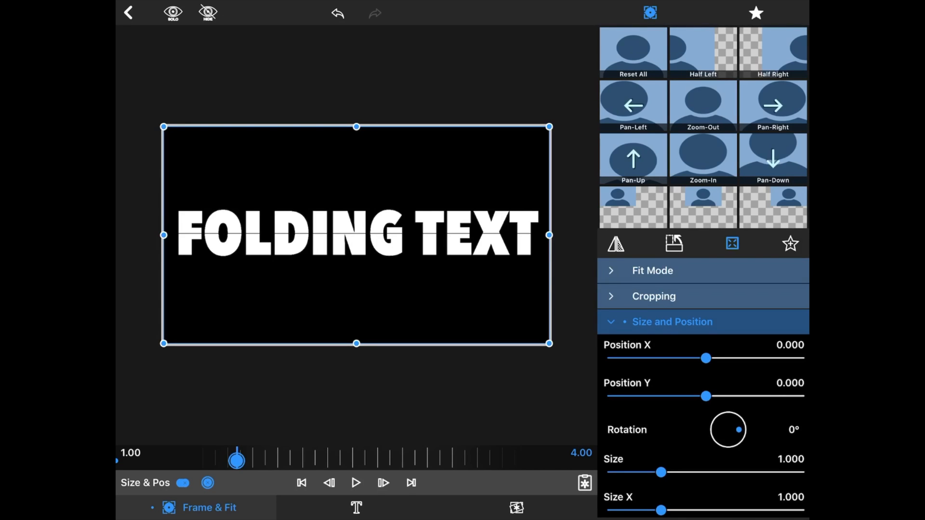
Add a keyframe at 1 second and flatten the title's Size Y to 0.063
click(383, 483)
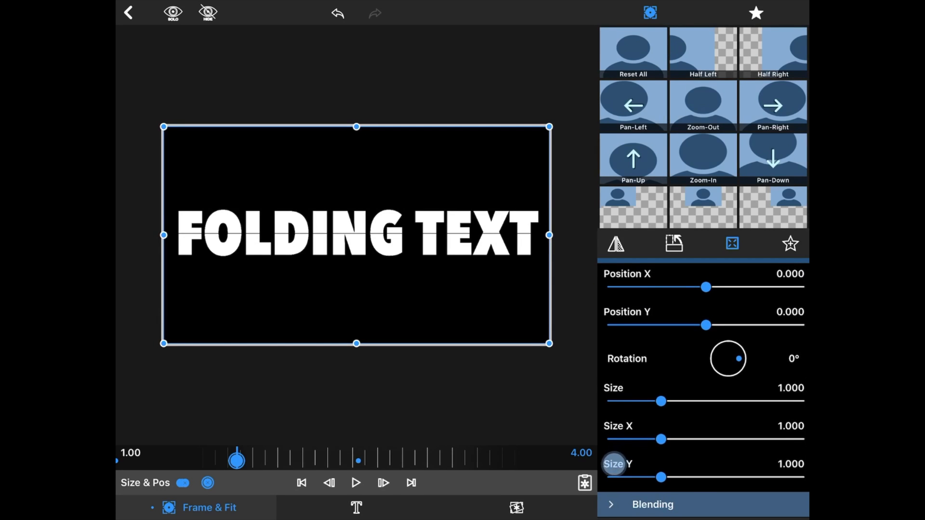
drag(659, 478, 617, 478)
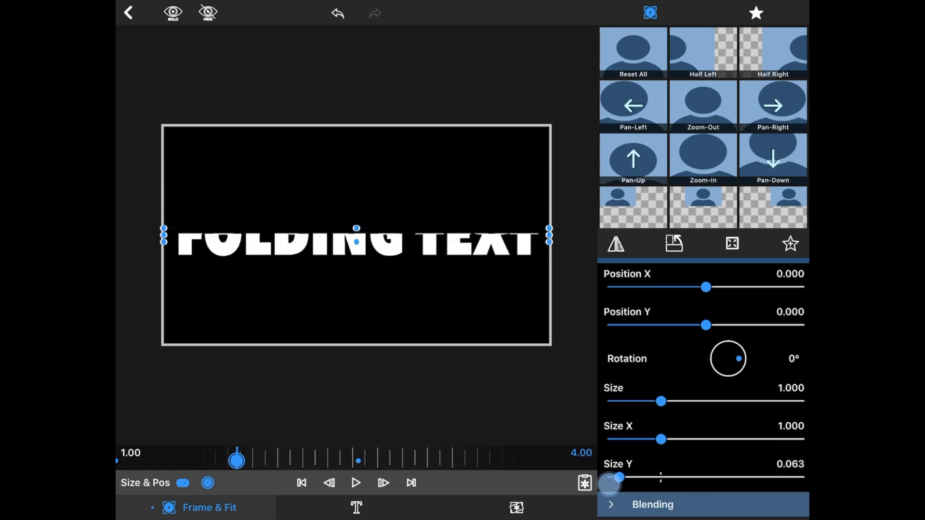
drag(618, 478, 616, 477)
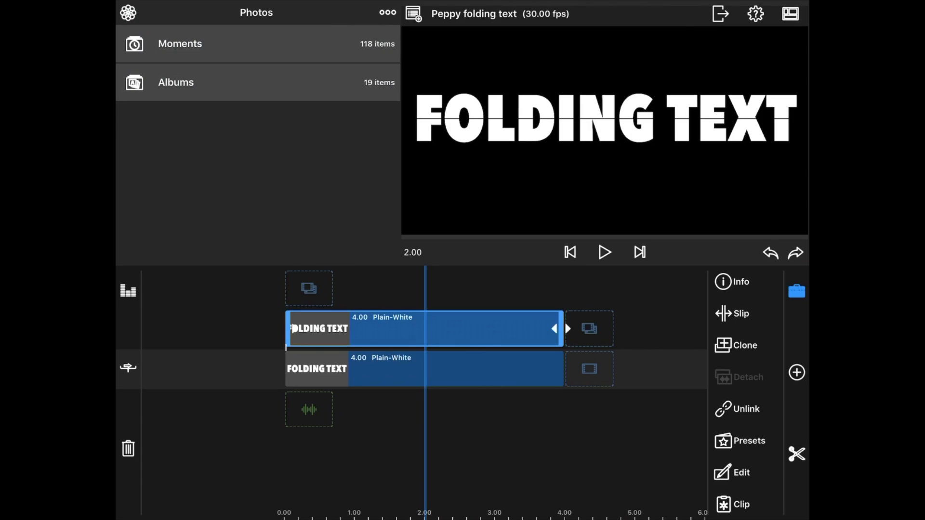
Open the lower title copy in Frame & Fit and add keyframes at 1 and 2 seconds
click(317, 368)
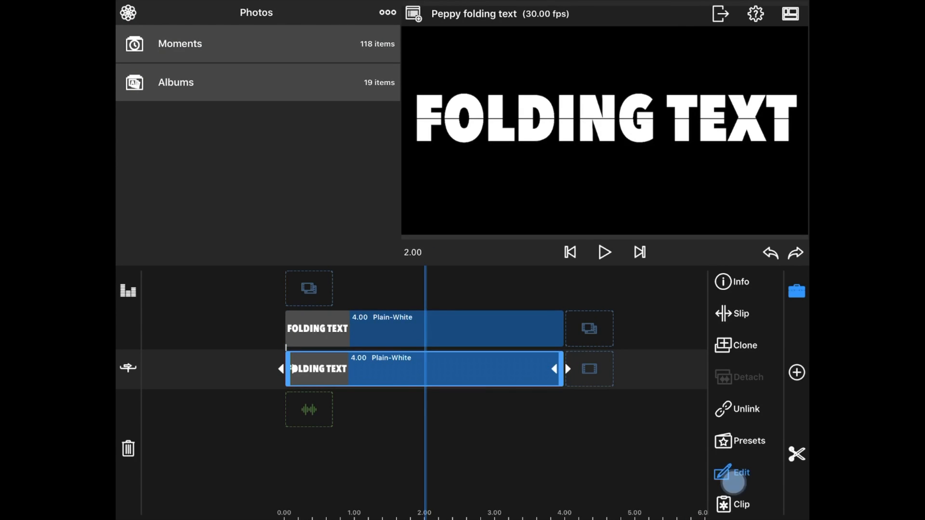
click(741, 473)
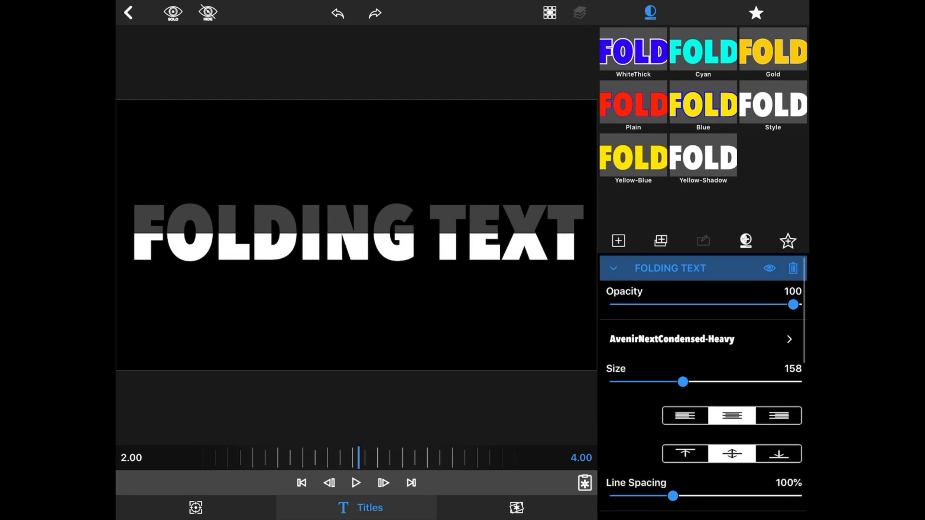
click(195, 508)
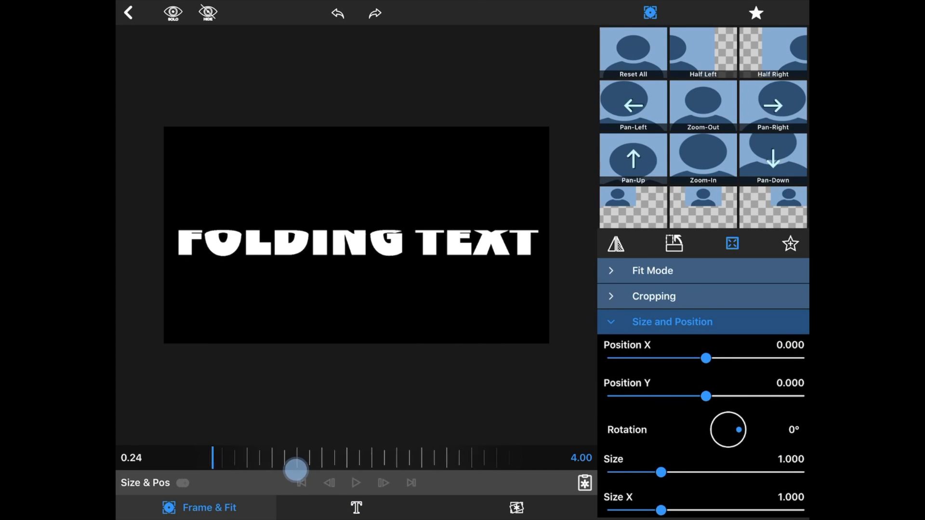
drag(295, 469, 317, 464)
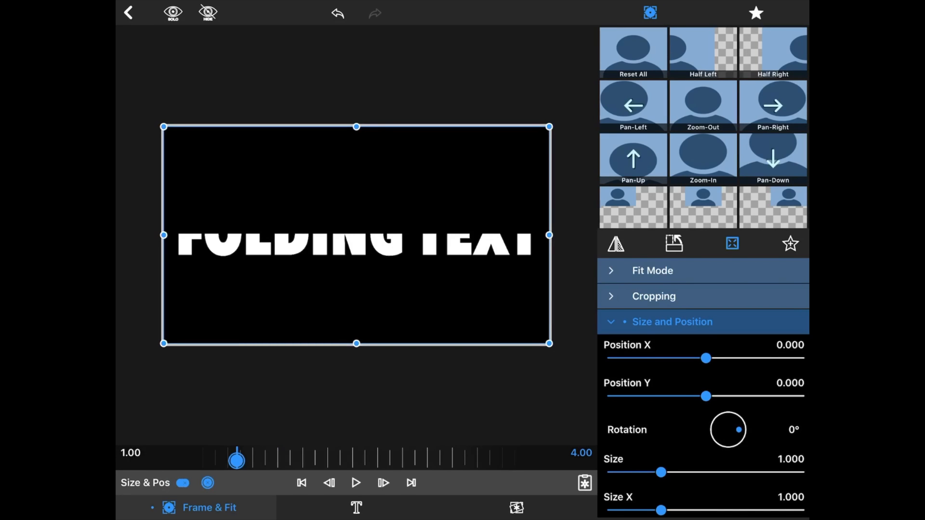
drag(236, 460, 307, 463)
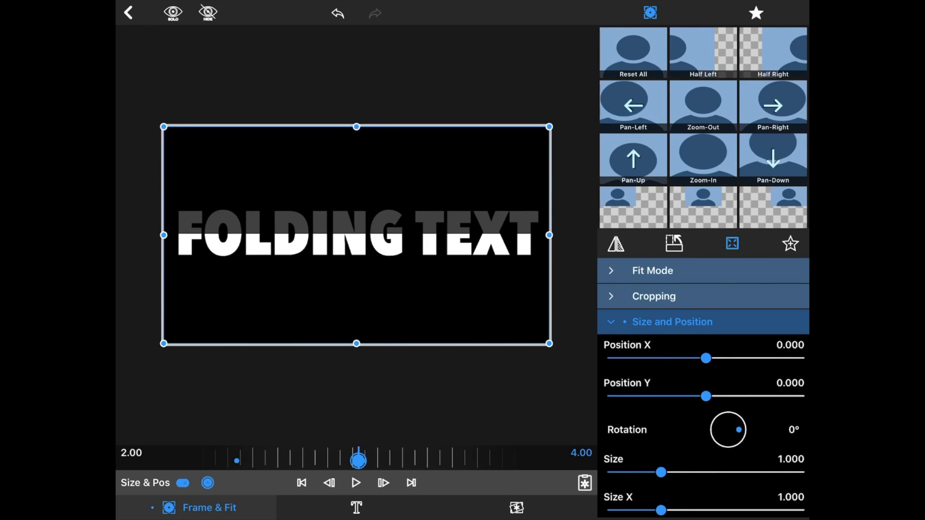
click(129, 12)
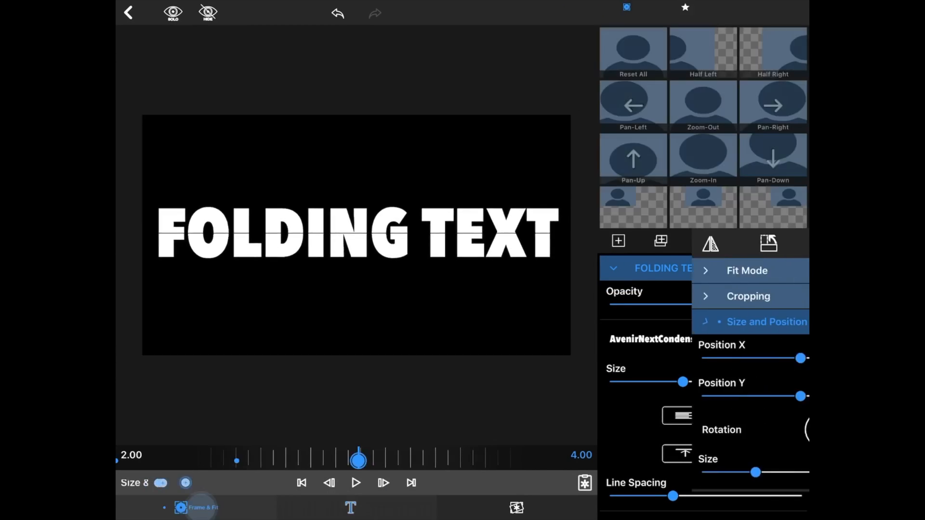
Nudge the lower title's Position Y to -0.078 at 2 seconds
click(732, 244)
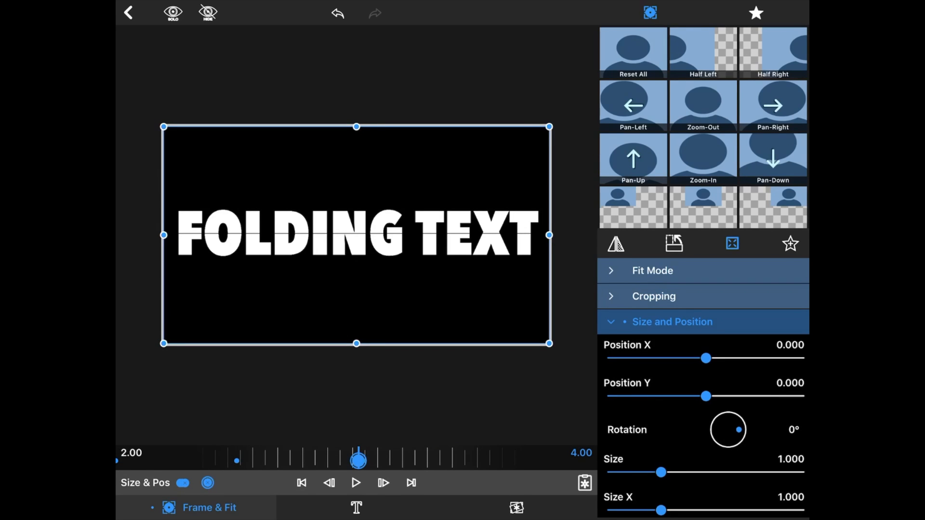
drag(707, 396, 703, 399)
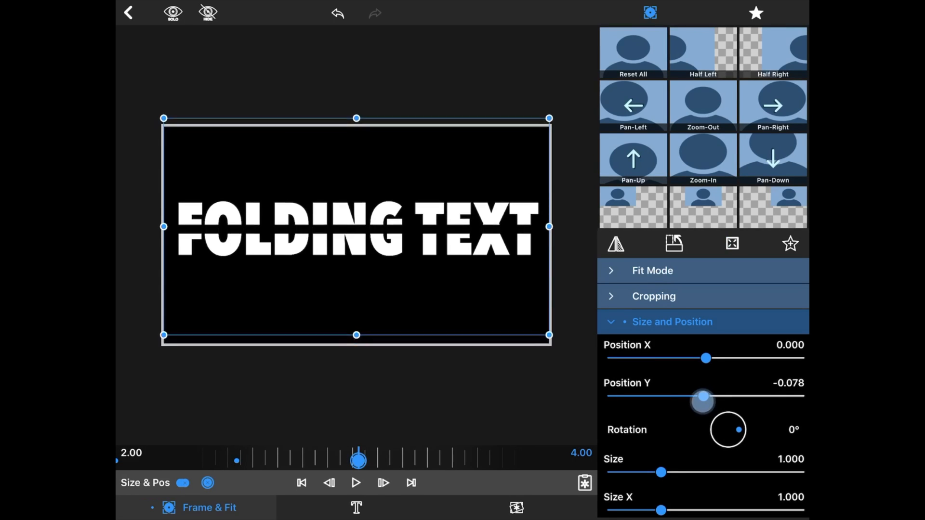
drag(702, 402, 714, 402)
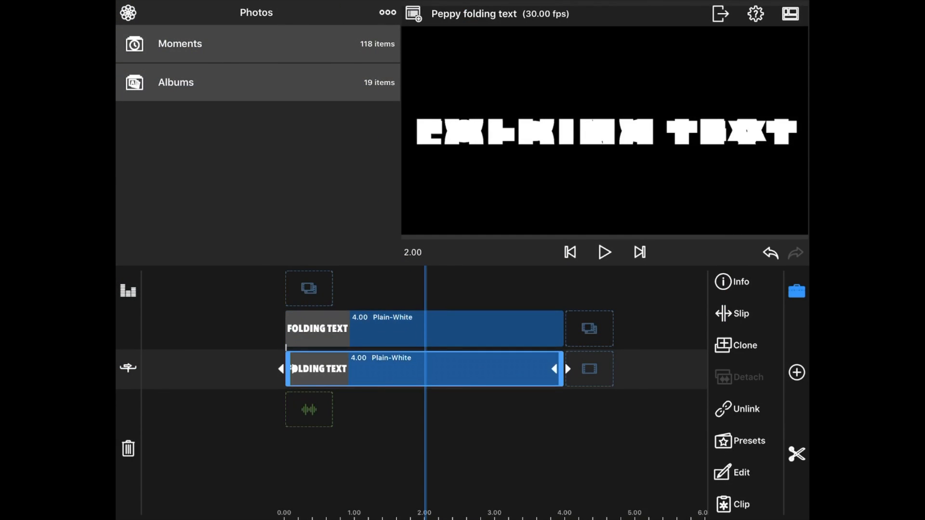
Set the lower title copy's Position Y to 0.219 at 2 seconds and return to the timeline
click(741, 473)
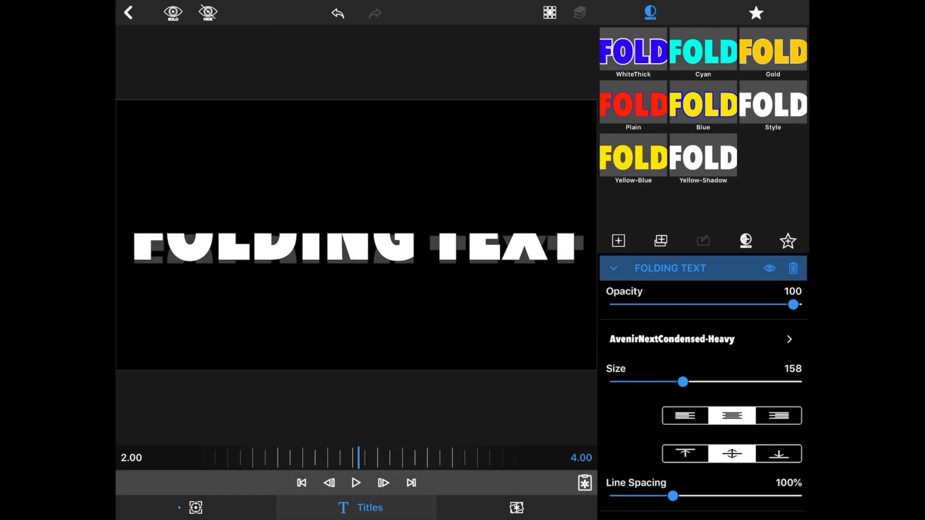
click(196, 507)
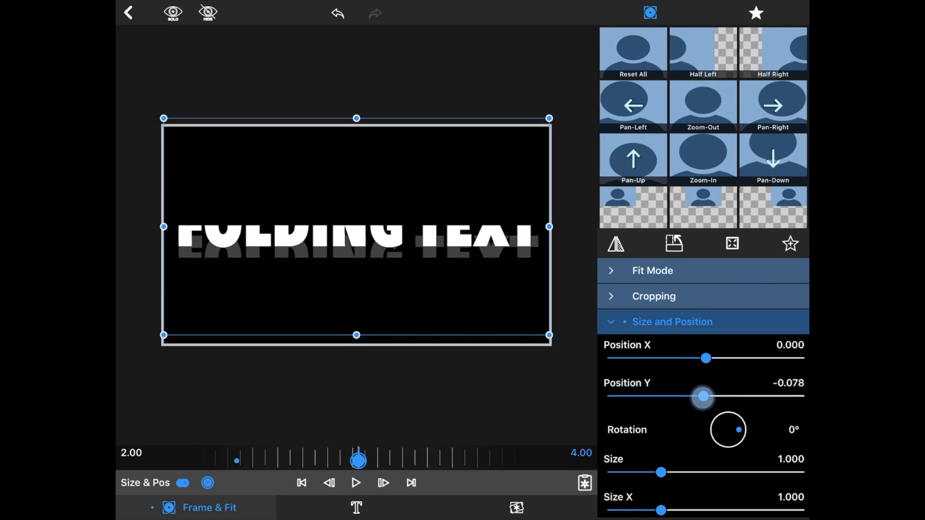
drag(702, 397, 714, 402)
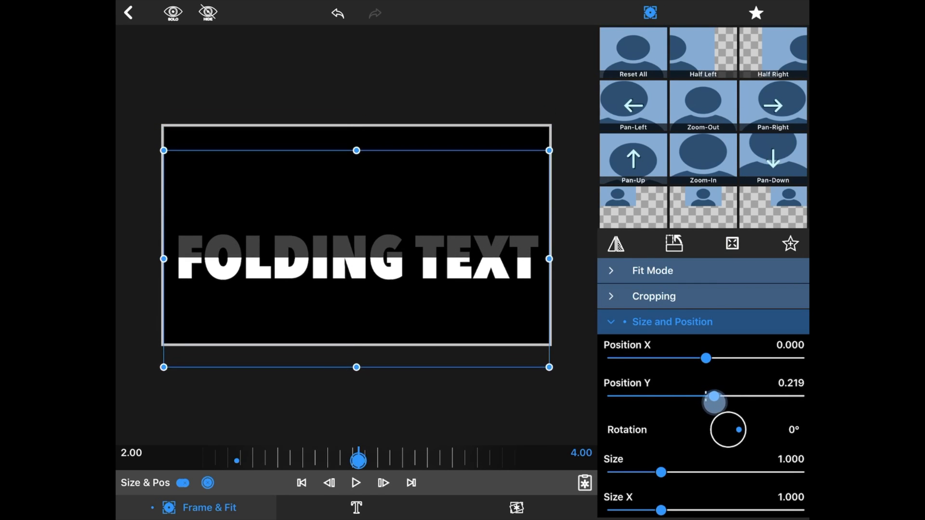
drag(714, 401, 714, 396)
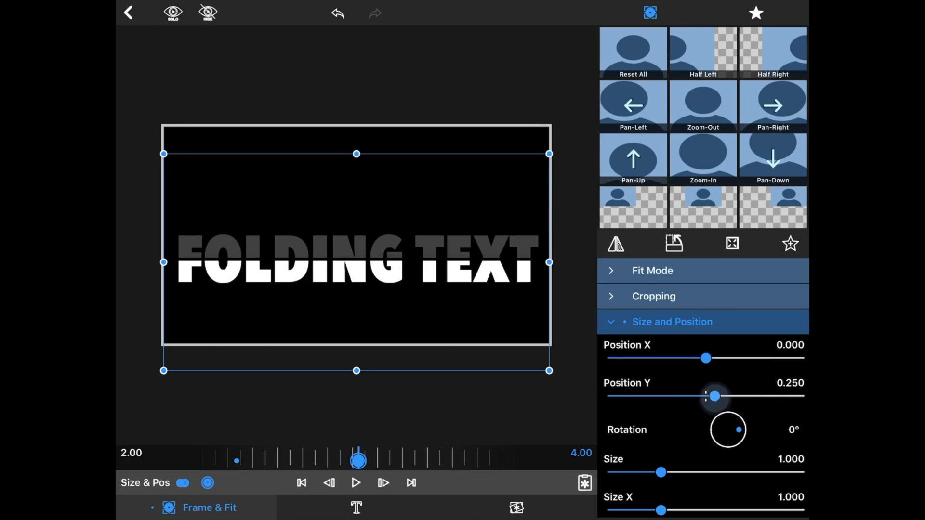
drag(715, 396, 714, 396)
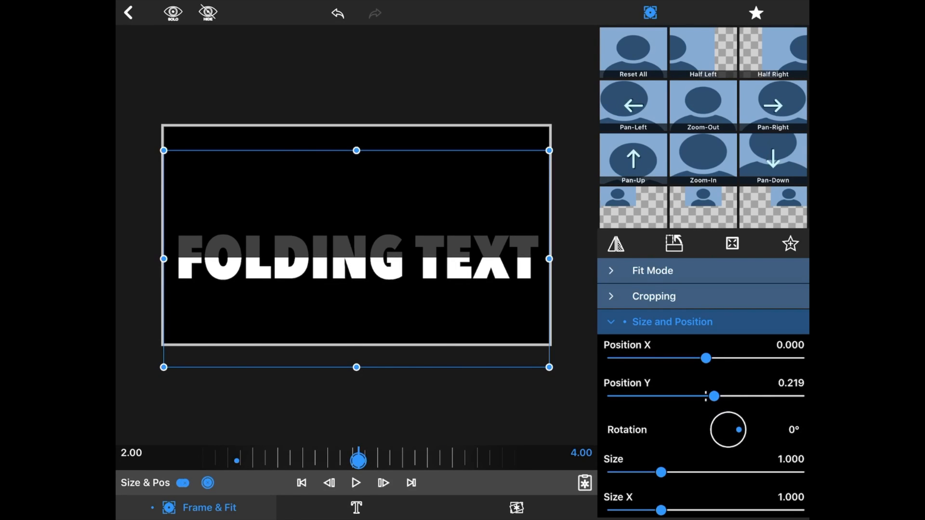
click(128, 13)
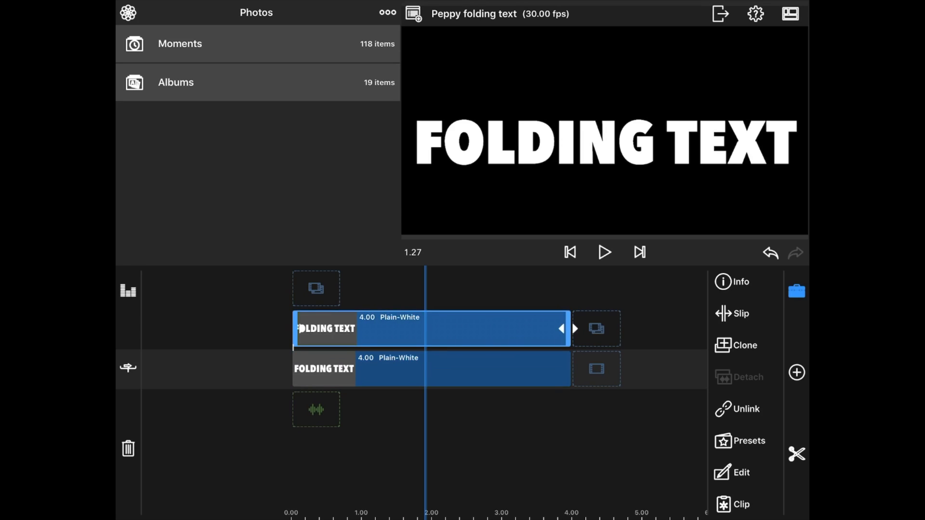
Set the top title clip's Position Y to 0.219 at 2 seconds, then reopen the clip
click(741, 472)
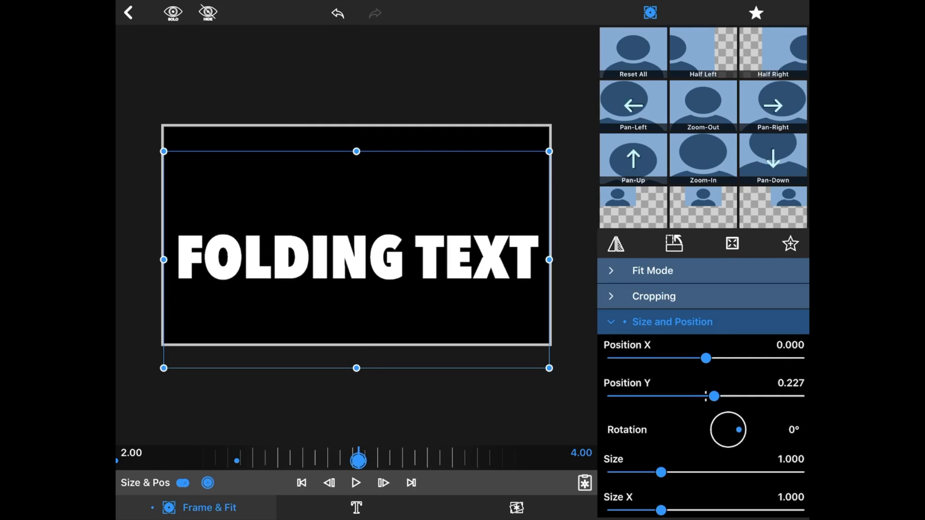
drag(712, 396, 715, 399)
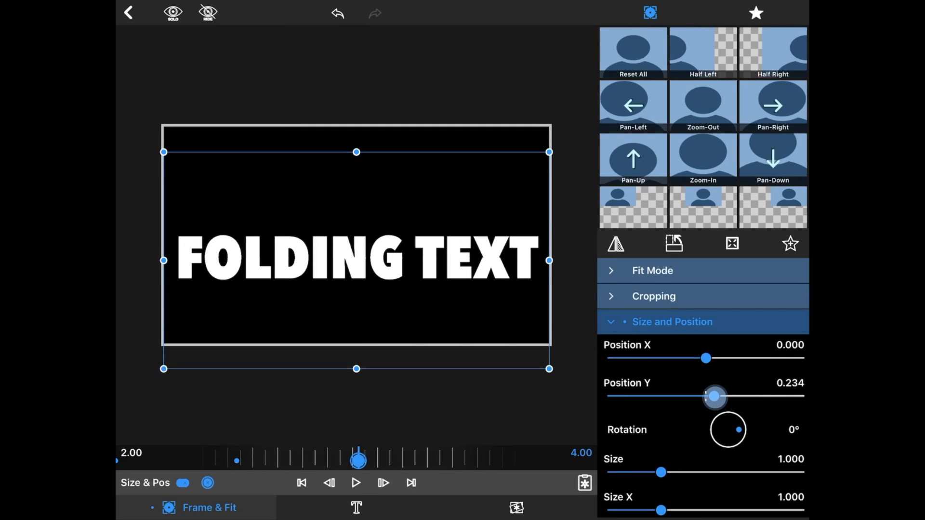
drag(714, 397, 714, 397)
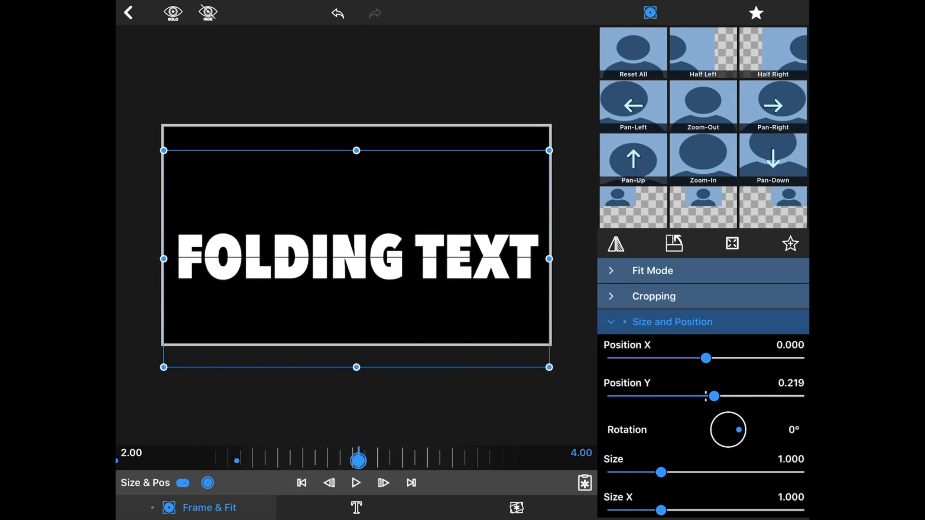
click(128, 12)
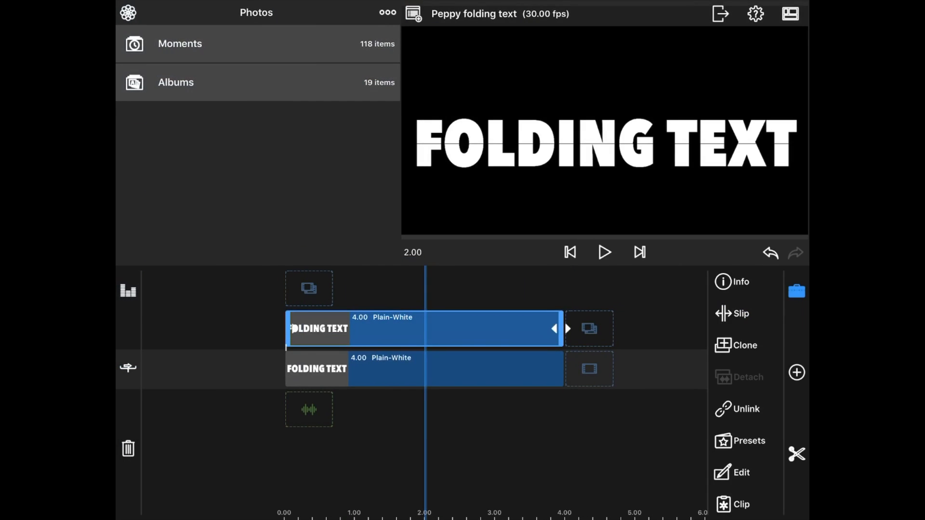
click(741, 472)
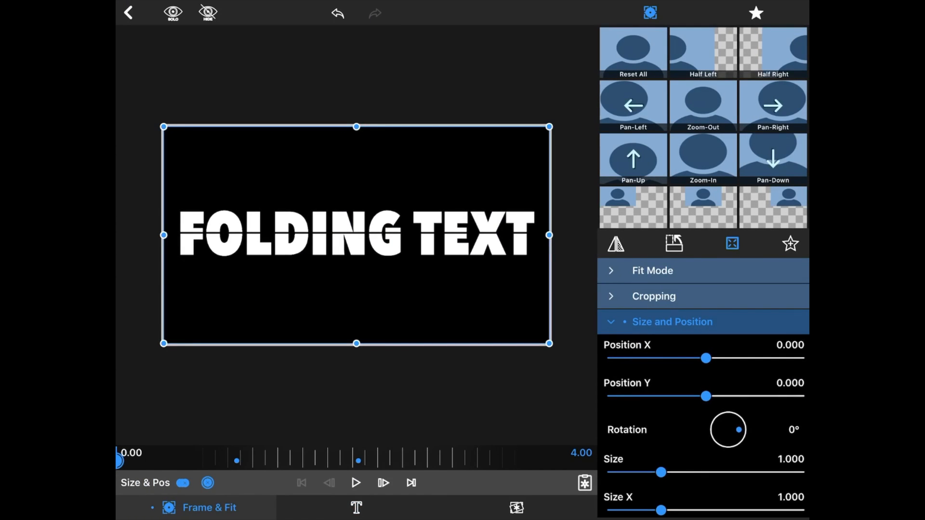
Play the top title's folding animation from 0.00, then collapse the Size and Position section
click(672, 322)
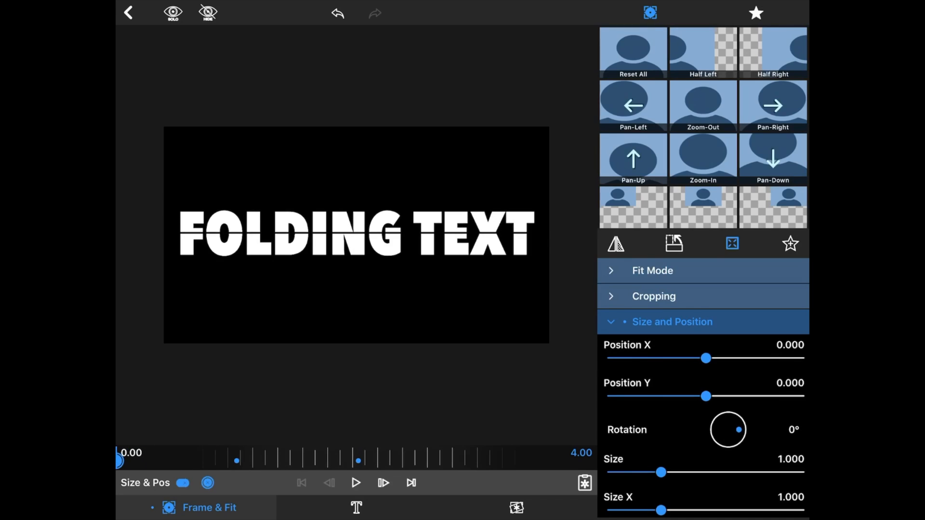
click(672, 322)
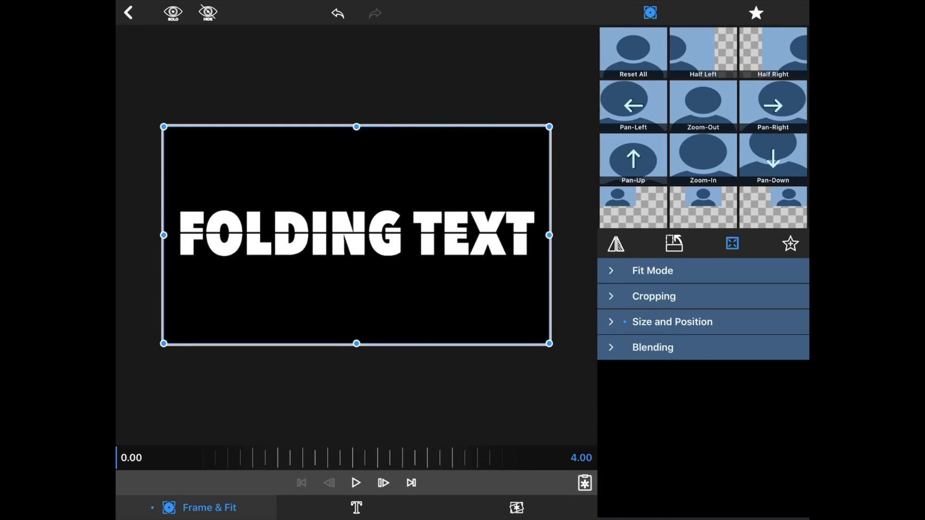
Keyframe the top FOLDING TEXT title's Opacity to 0.0% at 2.00, then scrub to check the fade
click(652, 347)
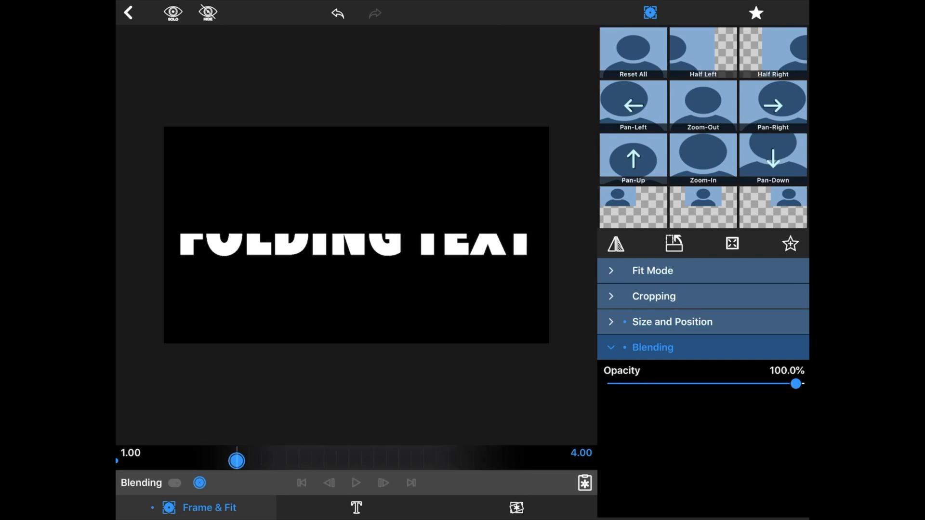
drag(796, 384, 616, 384)
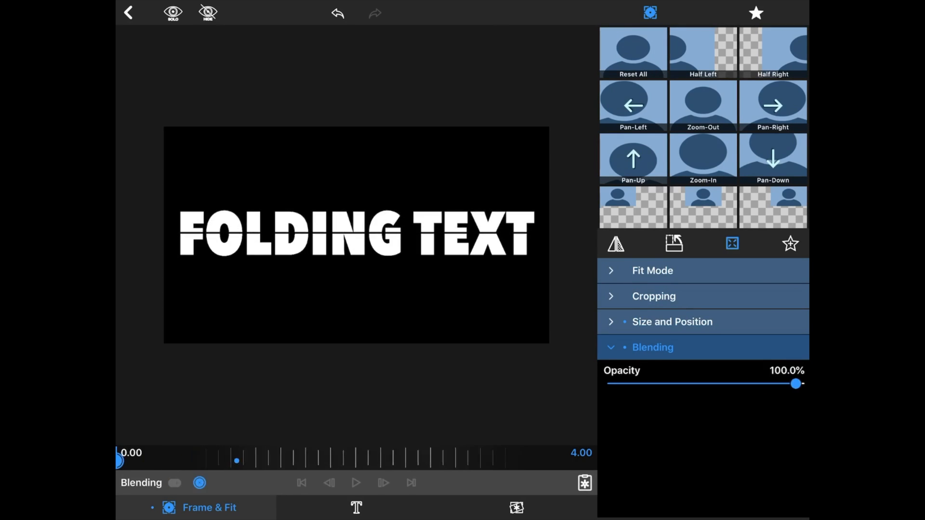
drag(796, 383, 689, 383)
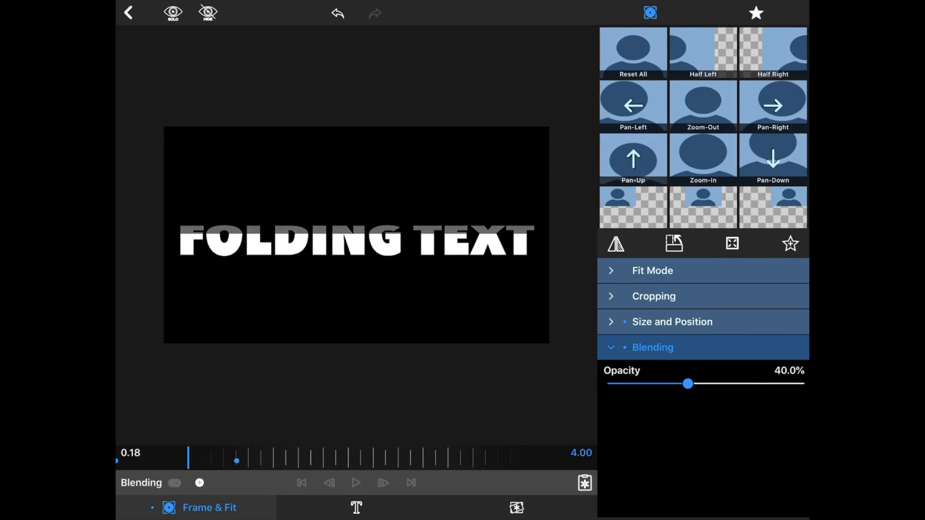
drag(688, 384, 736, 383)
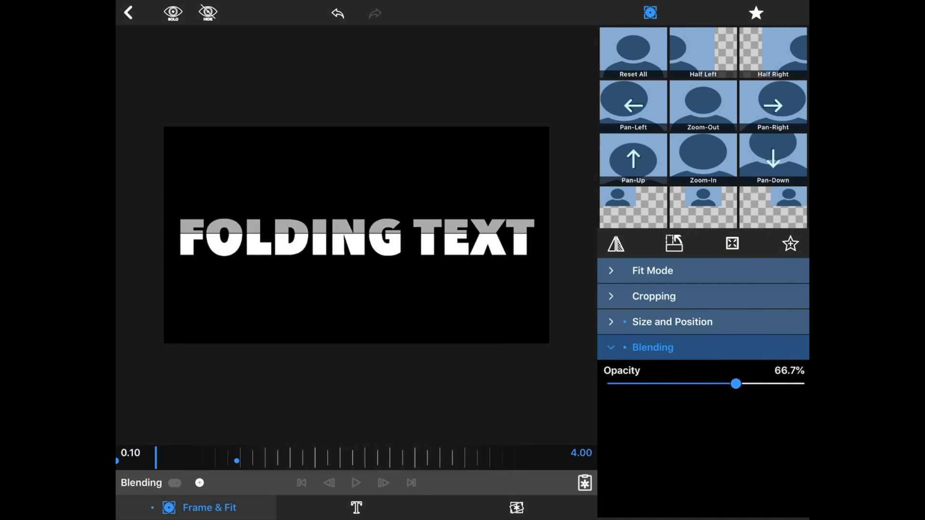
drag(736, 383, 694, 384)
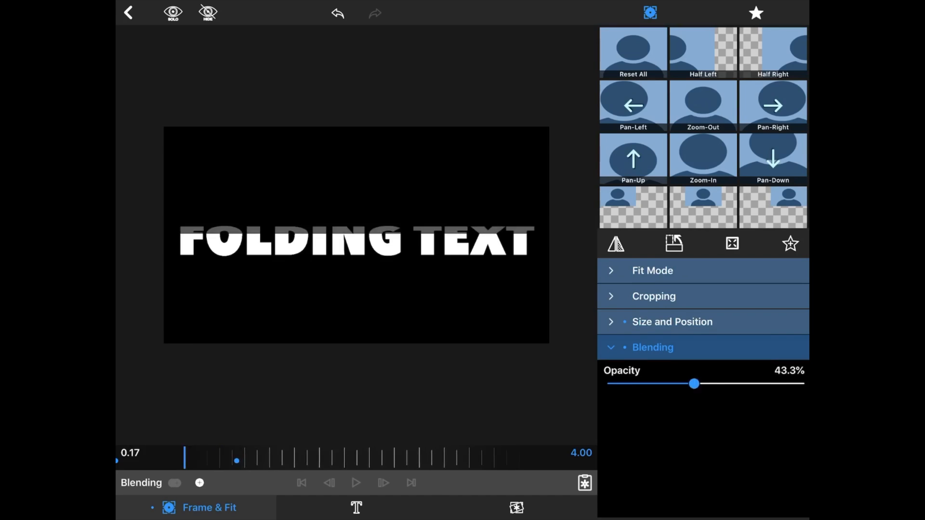
drag(695, 383, 646, 383)
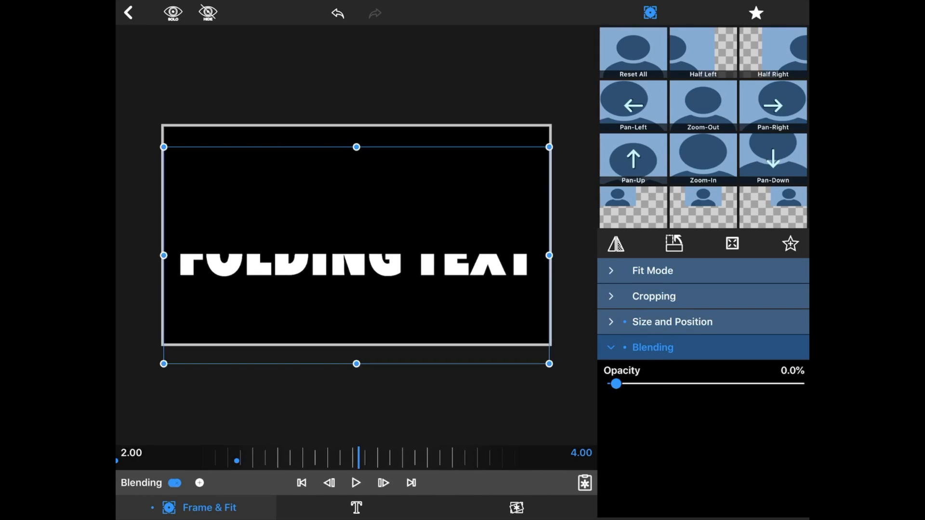
click(200, 484)
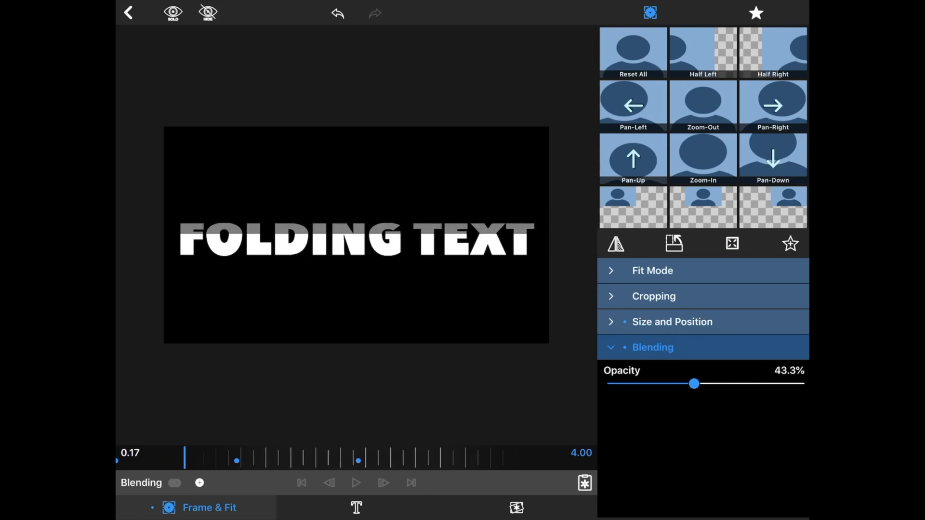
drag(694, 384, 723, 384)
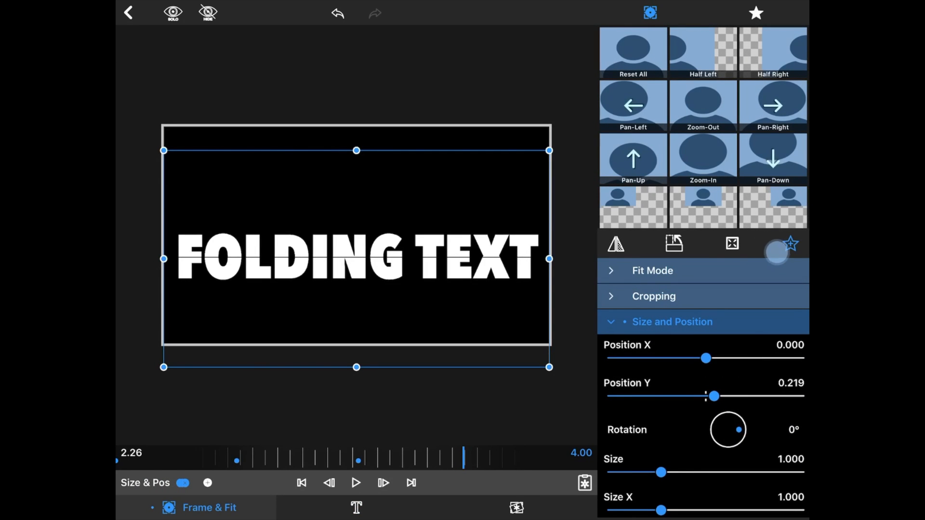
Open Save Preset for the top title's motion and name it '2 TOP FOLD'
click(789, 244)
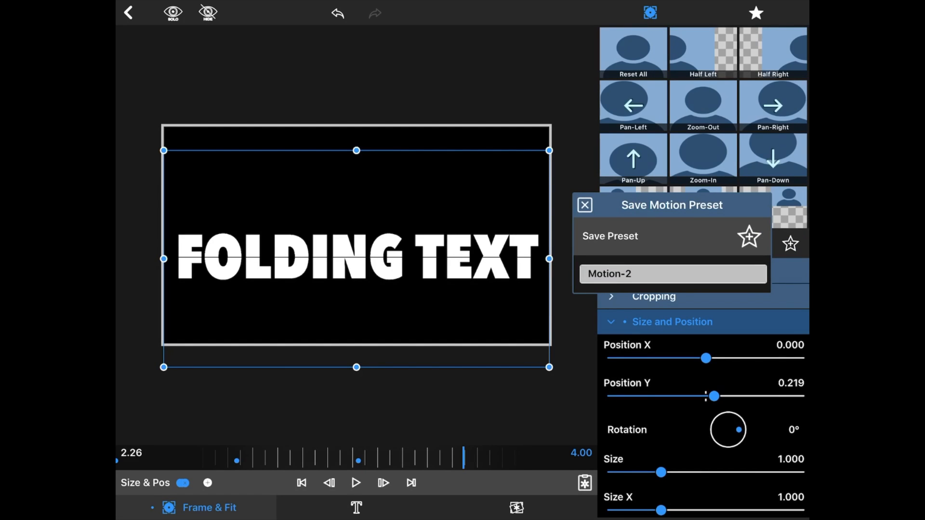
click(585, 205)
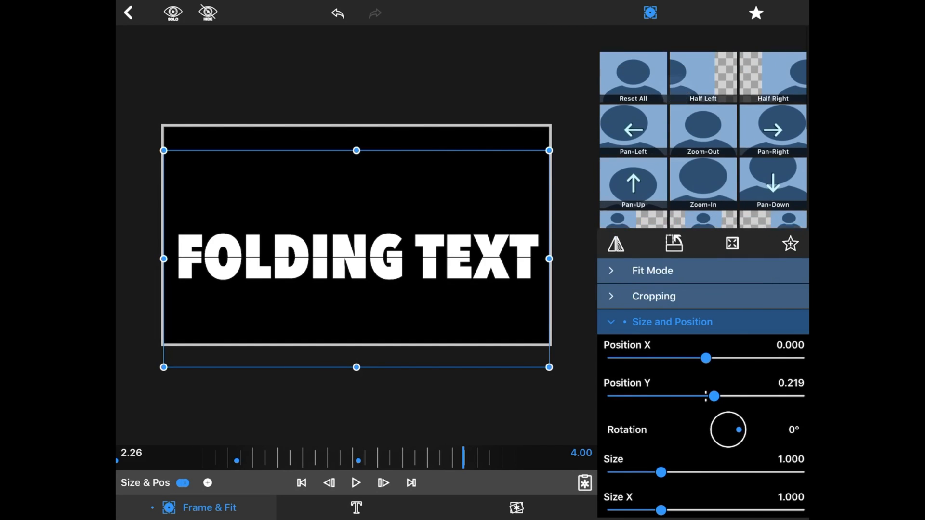
scroll(down, 3)
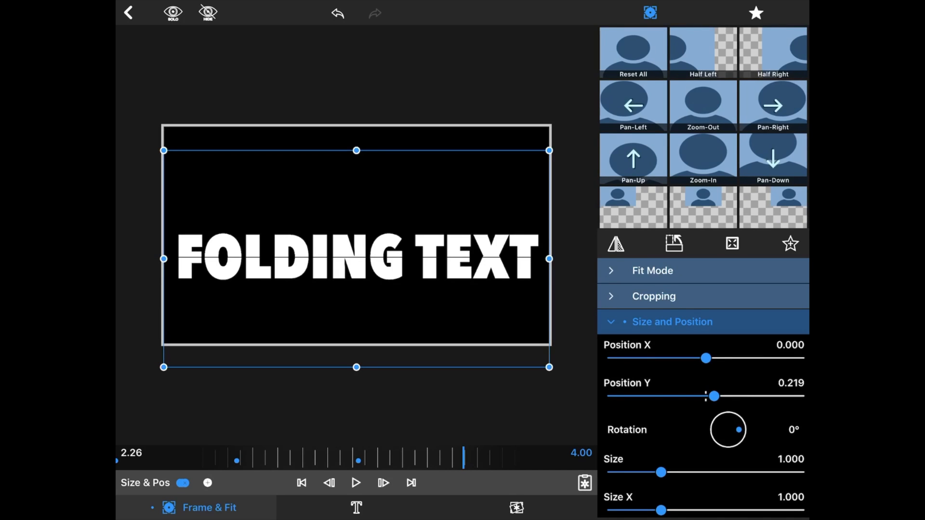
click(791, 243)
text(Mot)
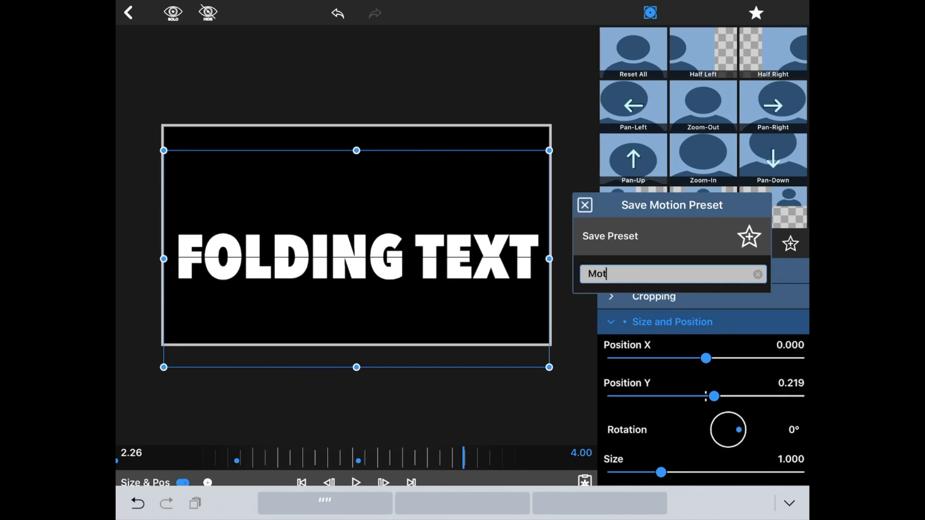
click(757, 274)
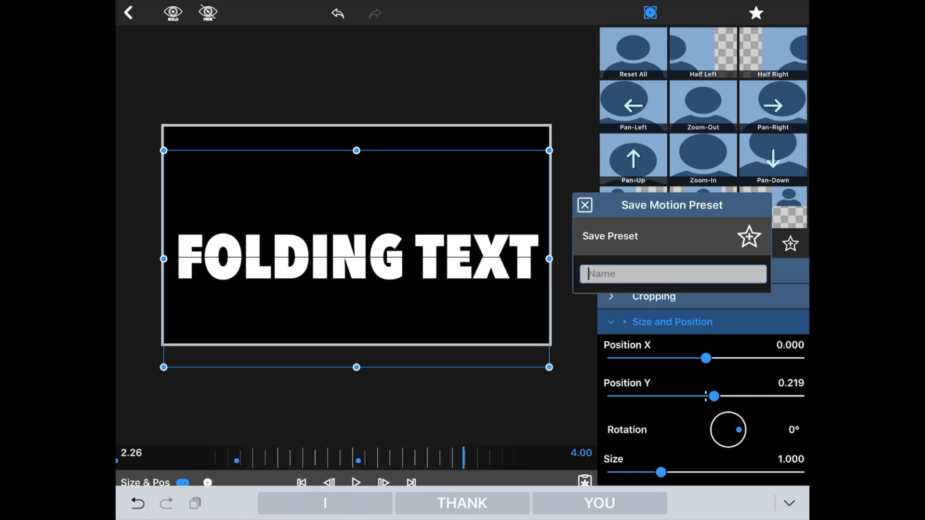
text(2)
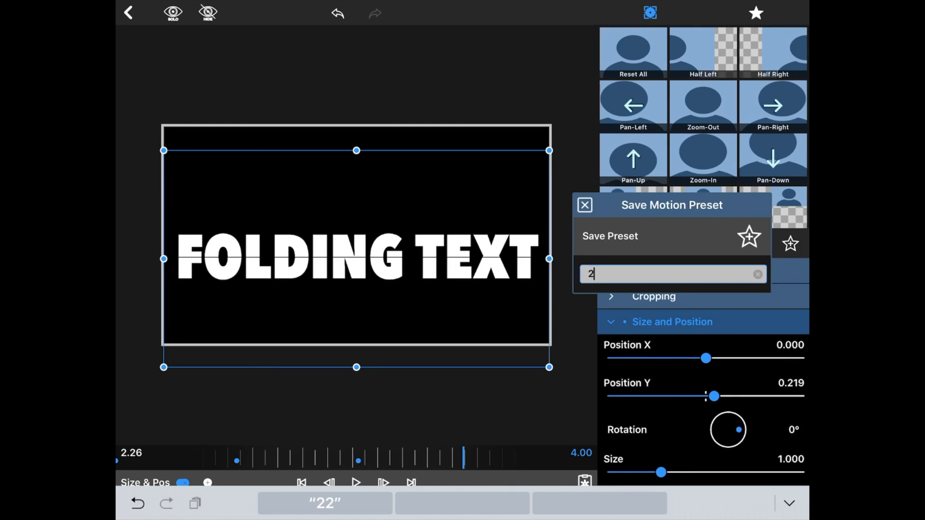
text(TOP)
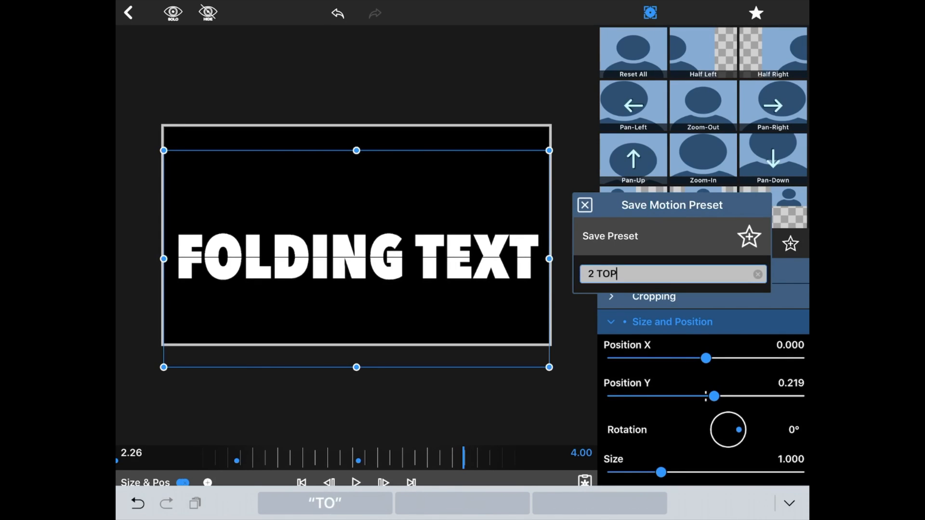
text(FOLD)
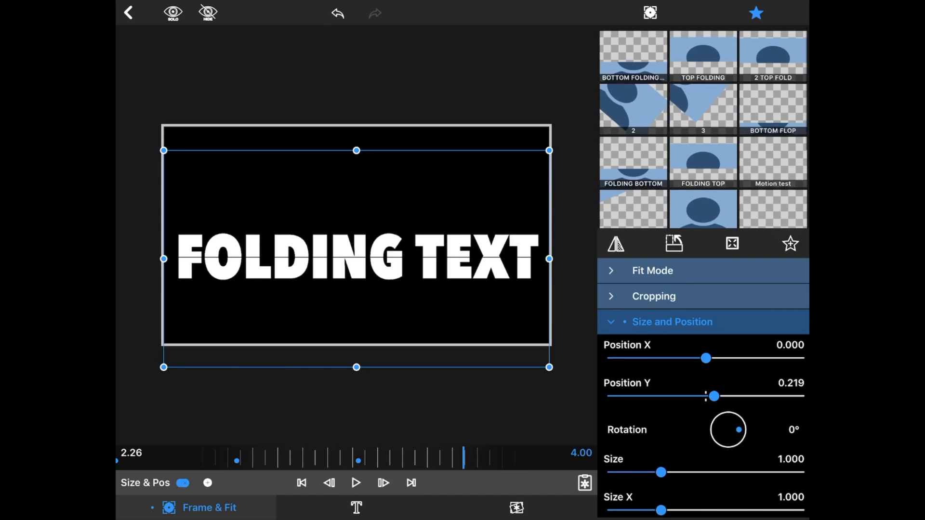
Save the lower title's folding motion as a preset named '2 BOT'
click(127, 12)
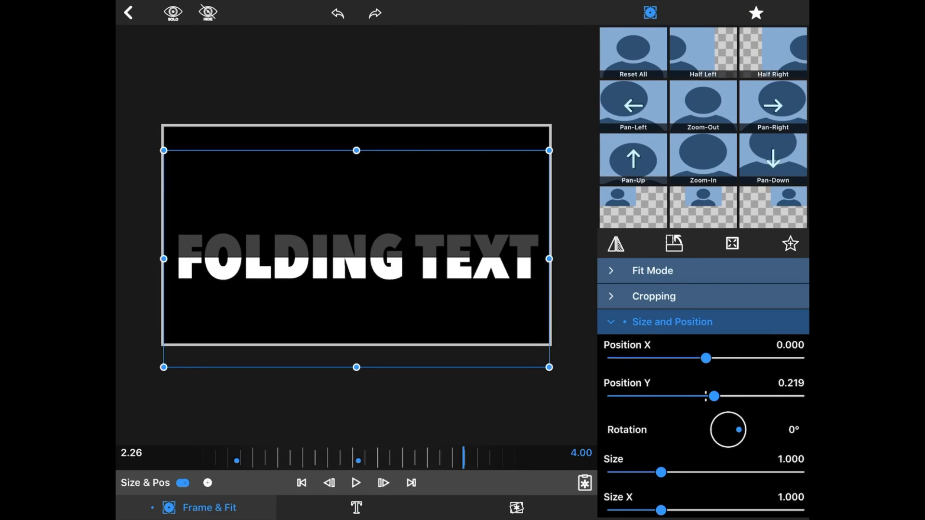
click(790, 243)
text(Moti)
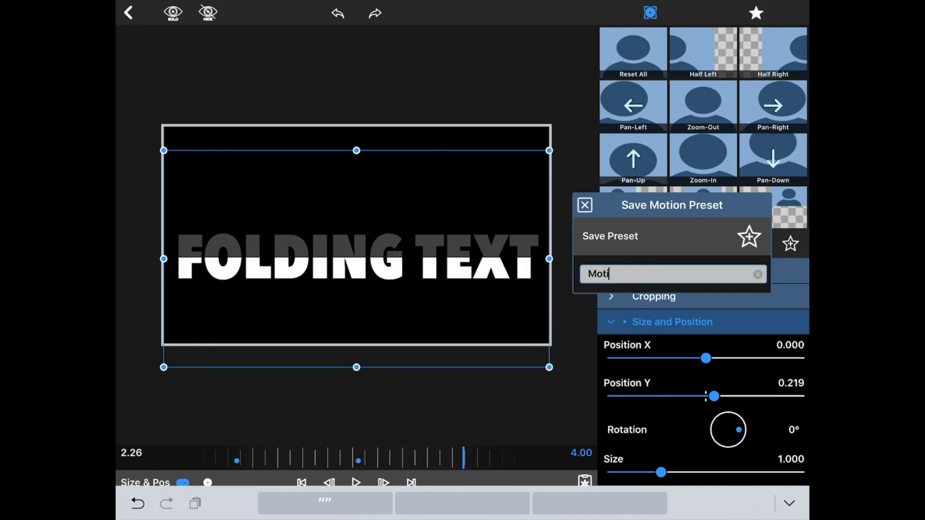
text(2)
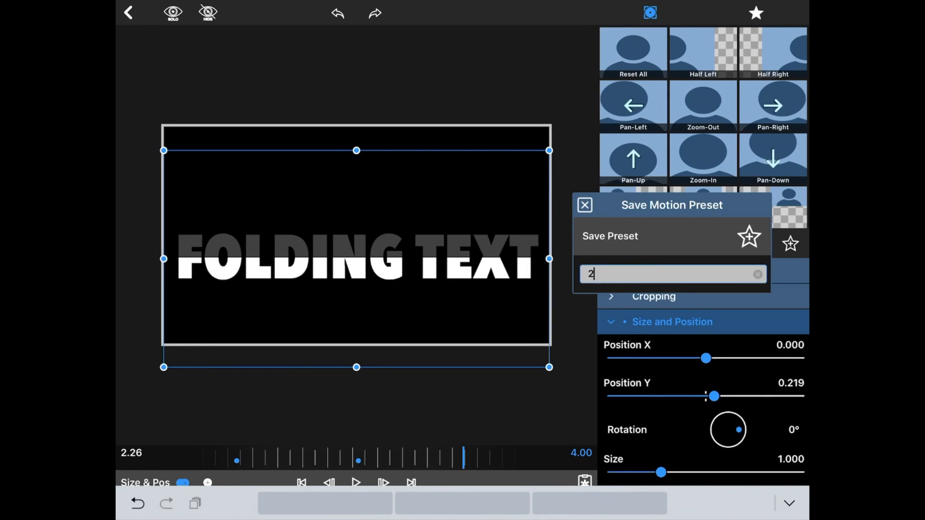
text(BOT)
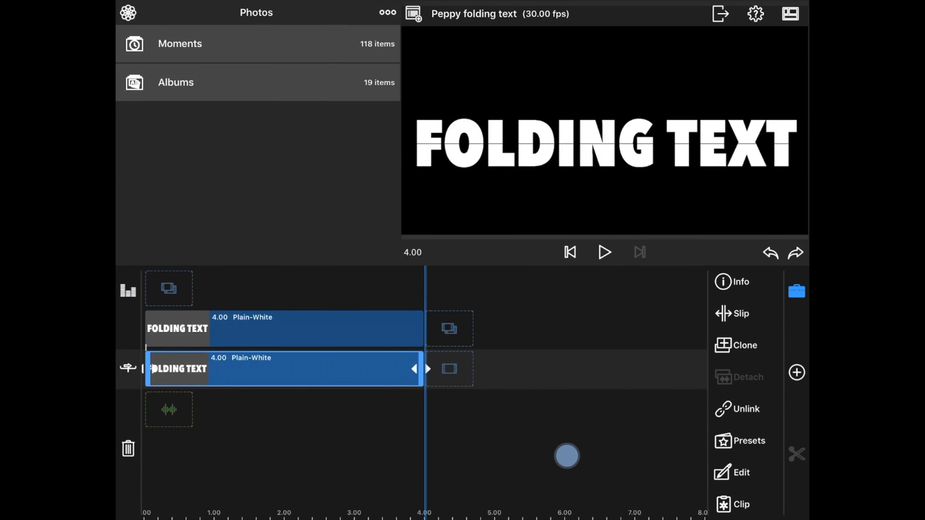
Add a Main Title clip after the folding text and change its text to 'PEPPY TECHIE'
click(796, 373)
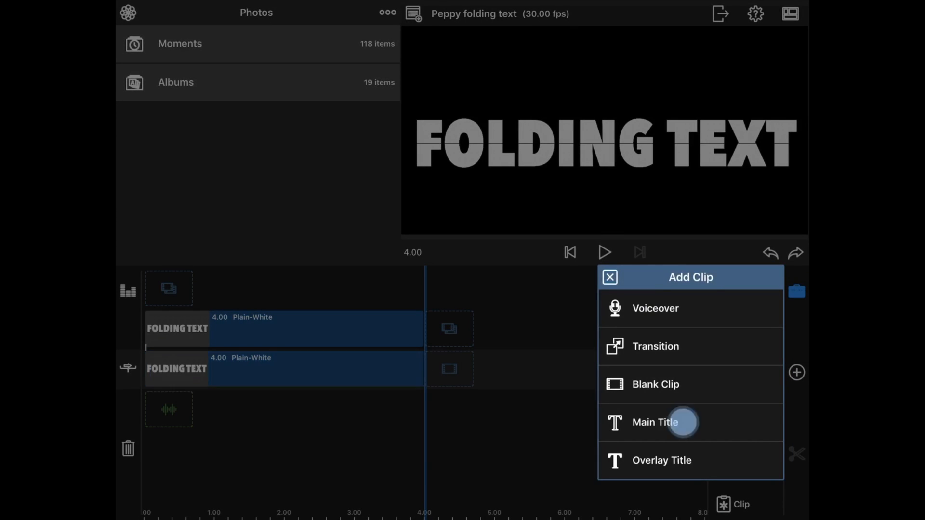
click(655, 422)
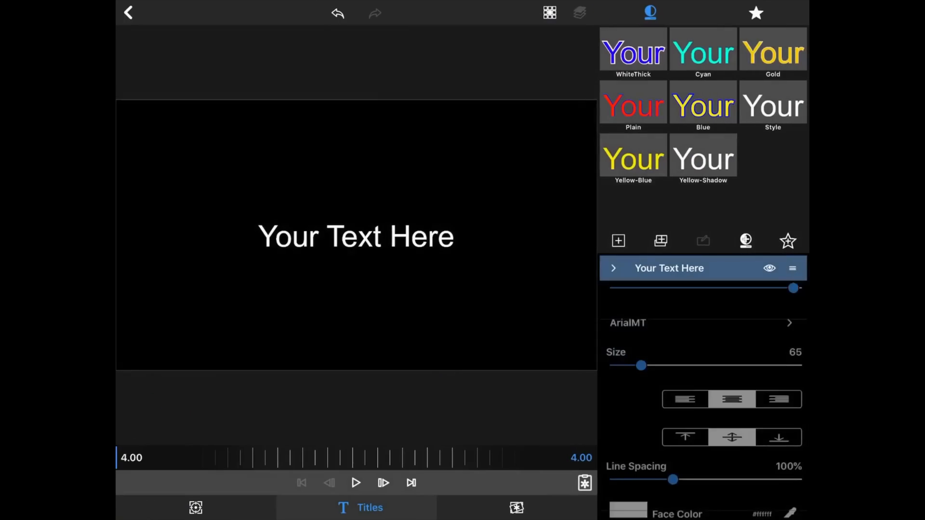
click(669, 268)
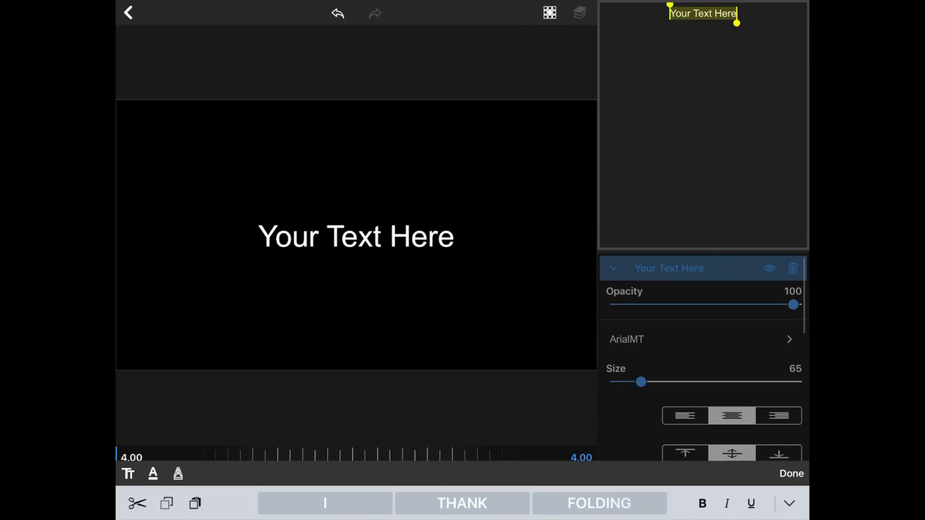
text(PEPPY TECHIE)
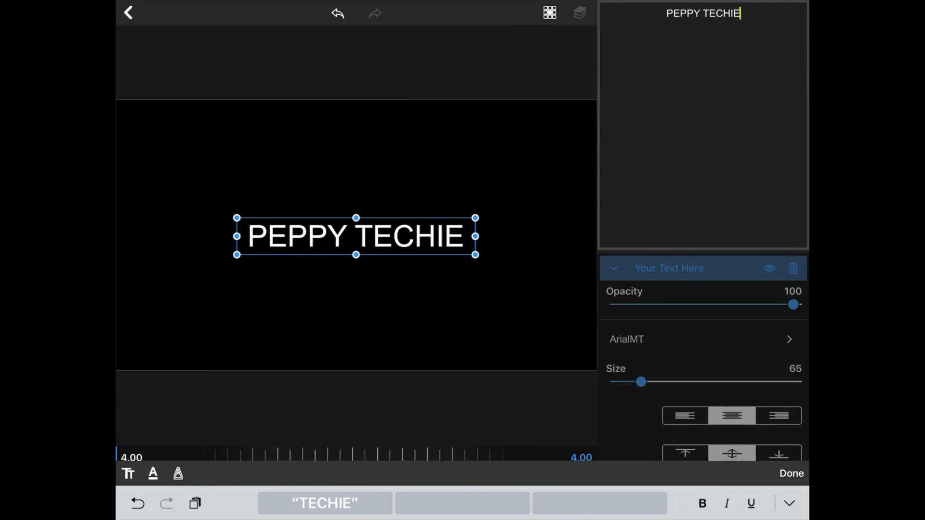
click(650, 12)
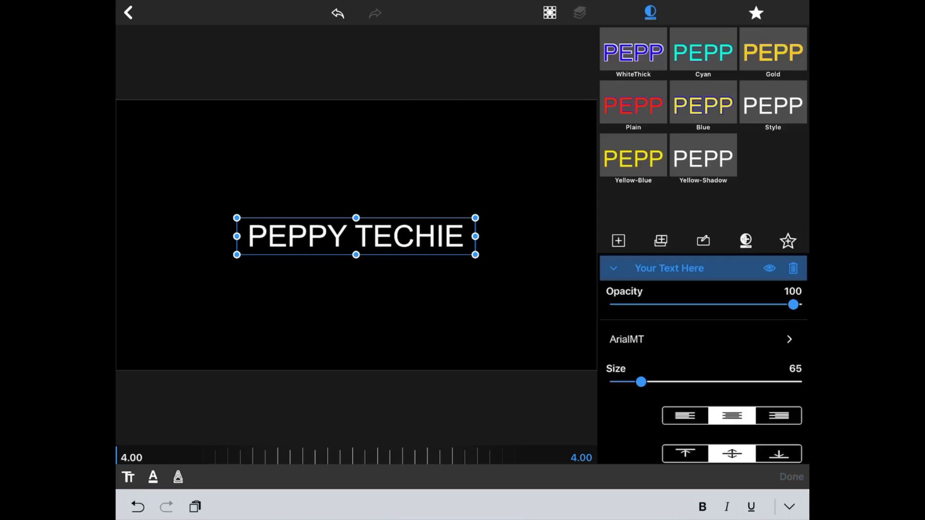
Style the title with AvenirNextCondensed-Heavy font, size 162 and the blue WhiteThick outline style
click(626, 339)
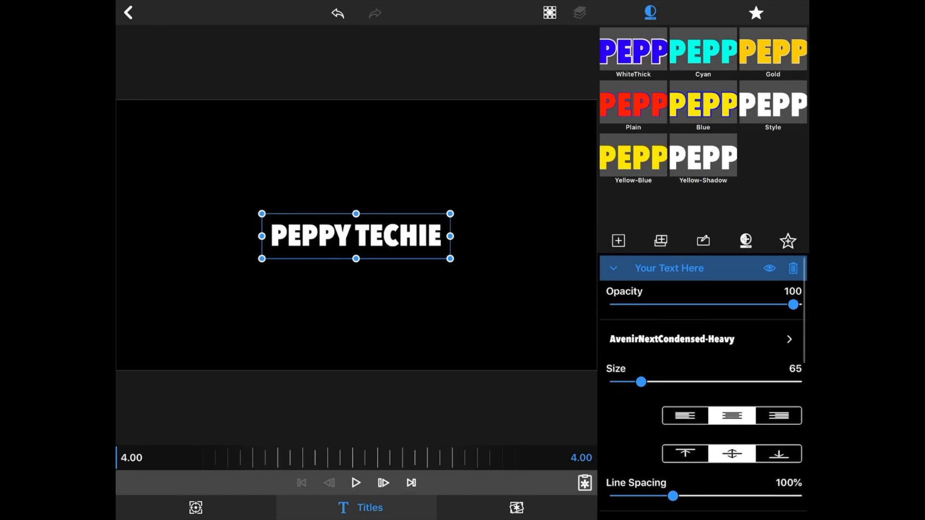
drag(641, 381, 678, 377)
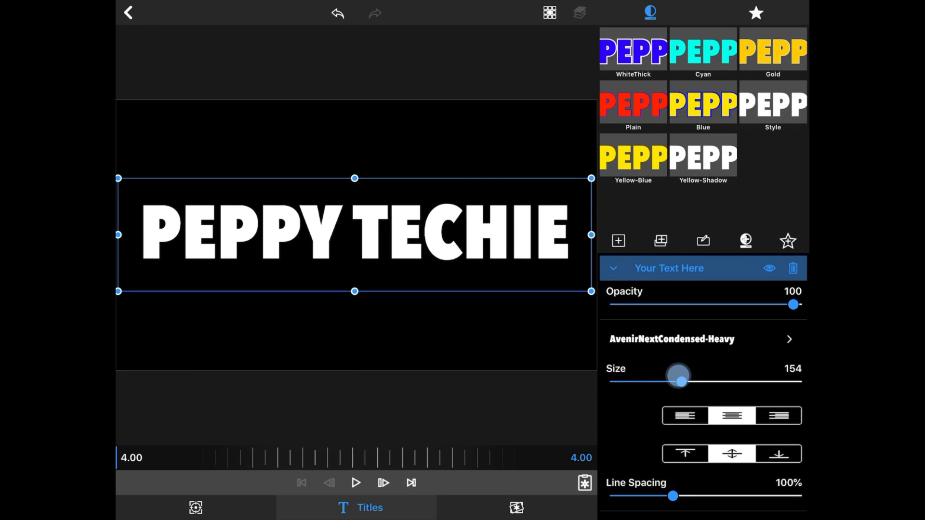
drag(677, 376, 686, 381)
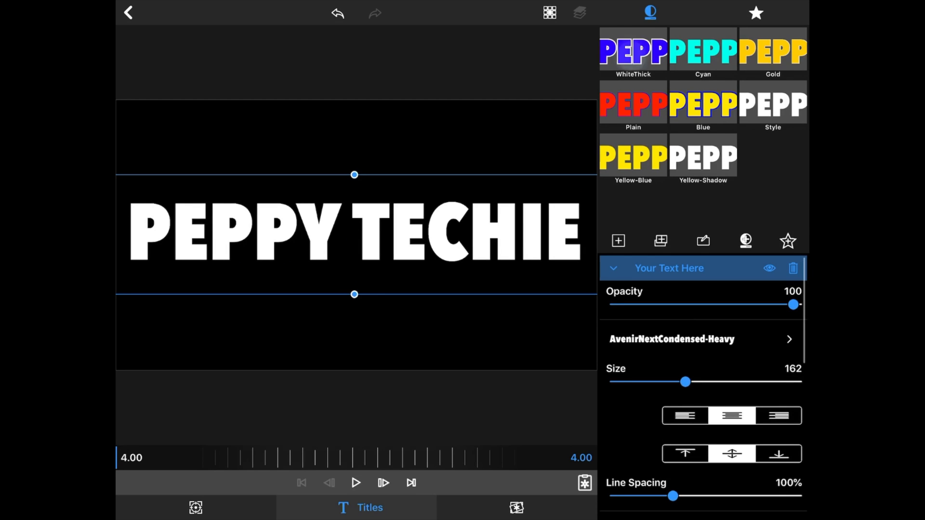
click(702, 104)
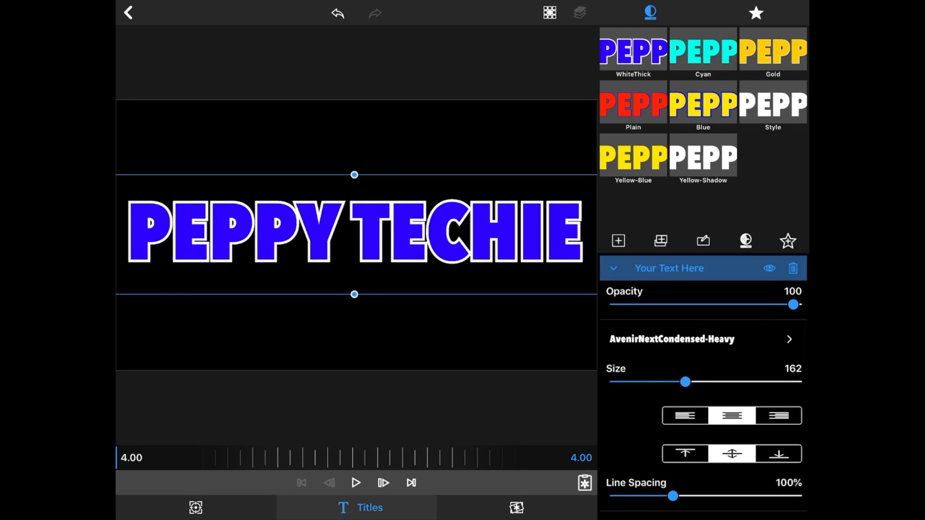
click(127, 13)
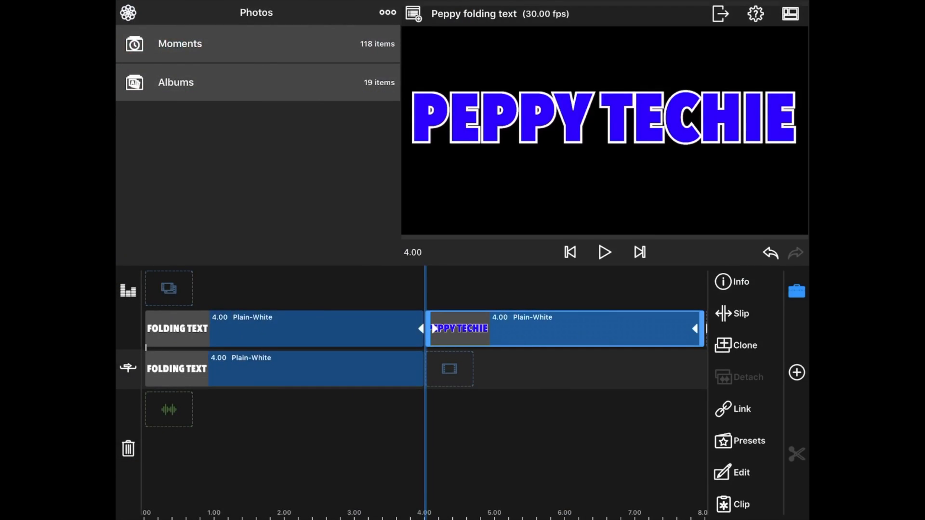
Clone the PEPPY TECHIE title onto the track directly beneath the original
click(745, 345)
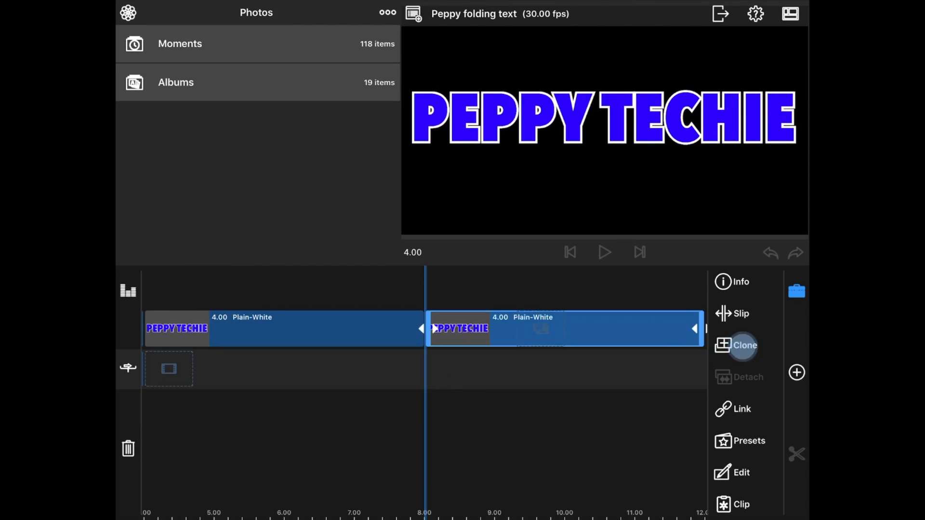
click(744, 345)
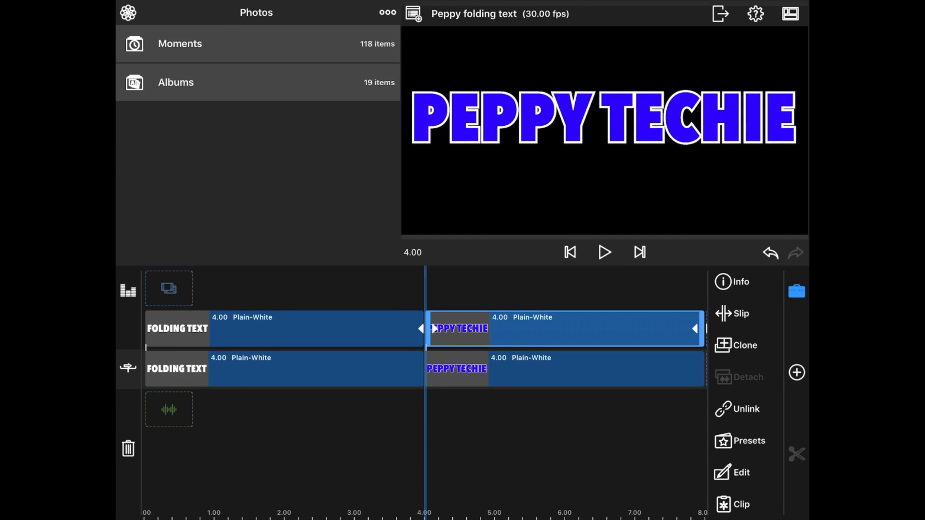
Apply a saved fold preset from Frame & Fit to the upper PEPPY TECHIE title
click(741, 472)
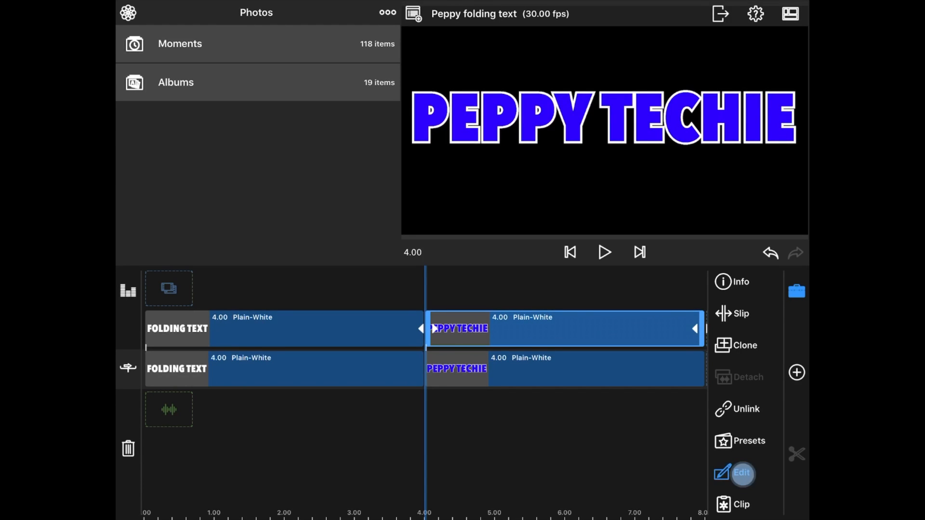
click(741, 474)
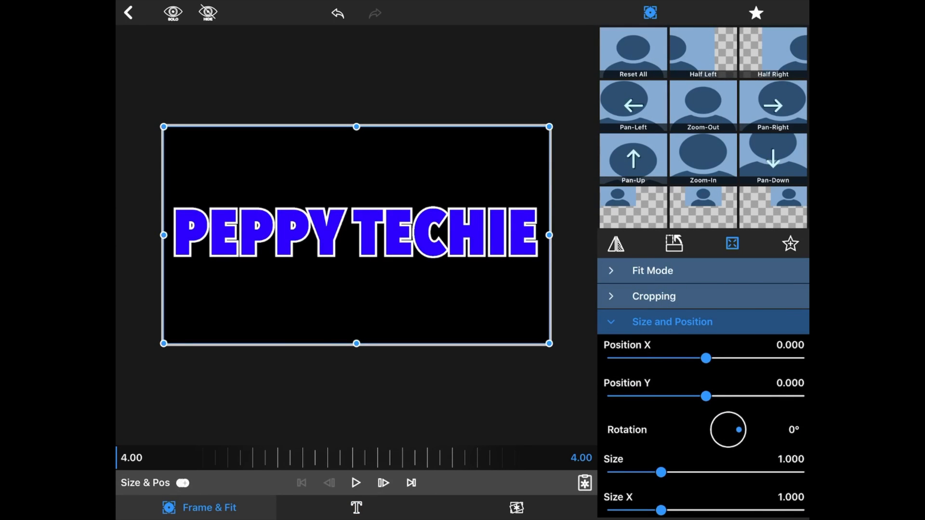
click(756, 13)
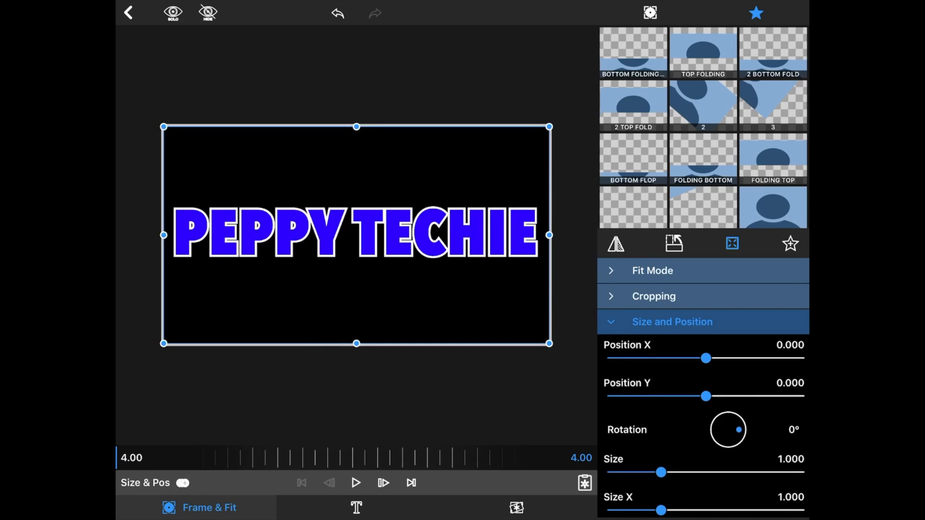
click(128, 12)
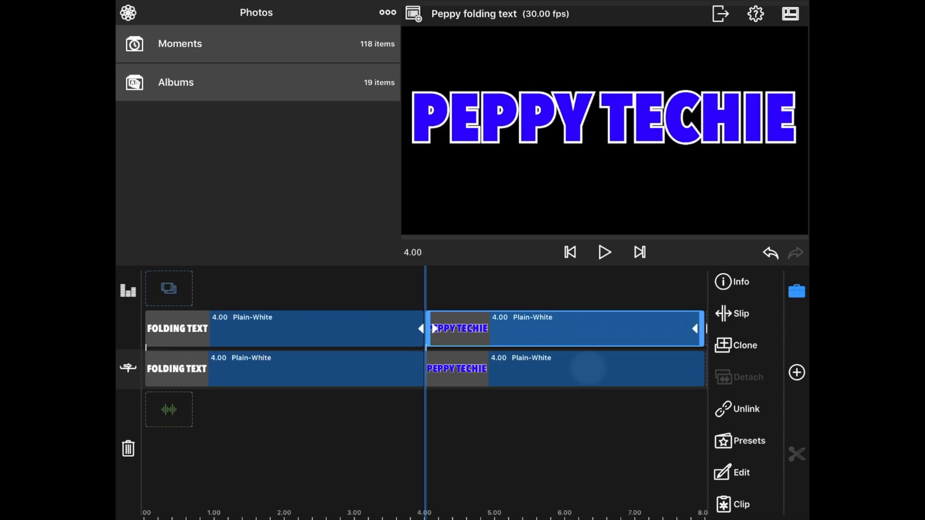
Apply a saved fold preset to the lower PEPPY TECHIE title and scrub to preview the fold
click(565, 368)
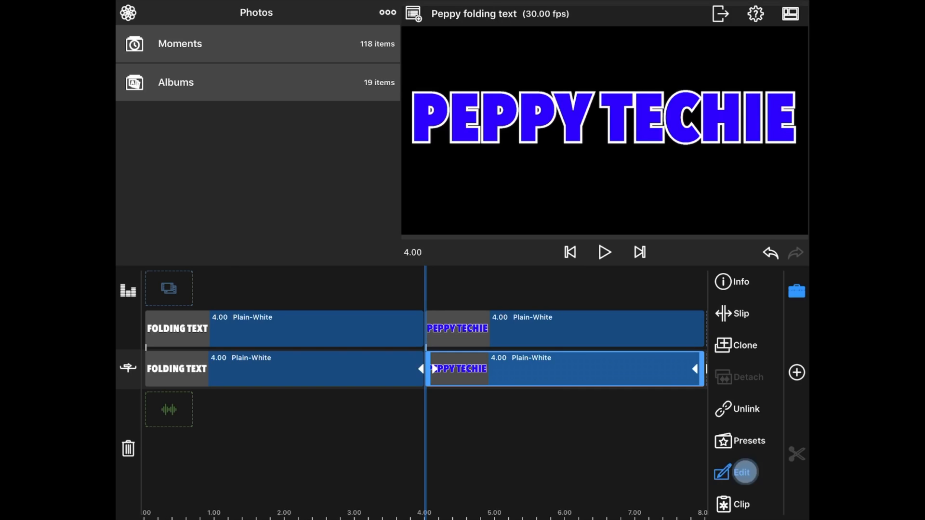
click(742, 472)
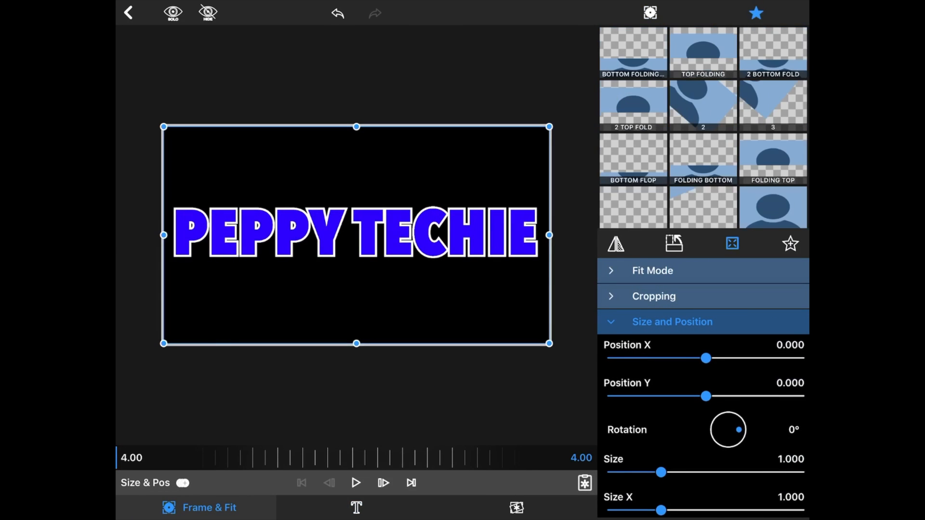
click(183, 483)
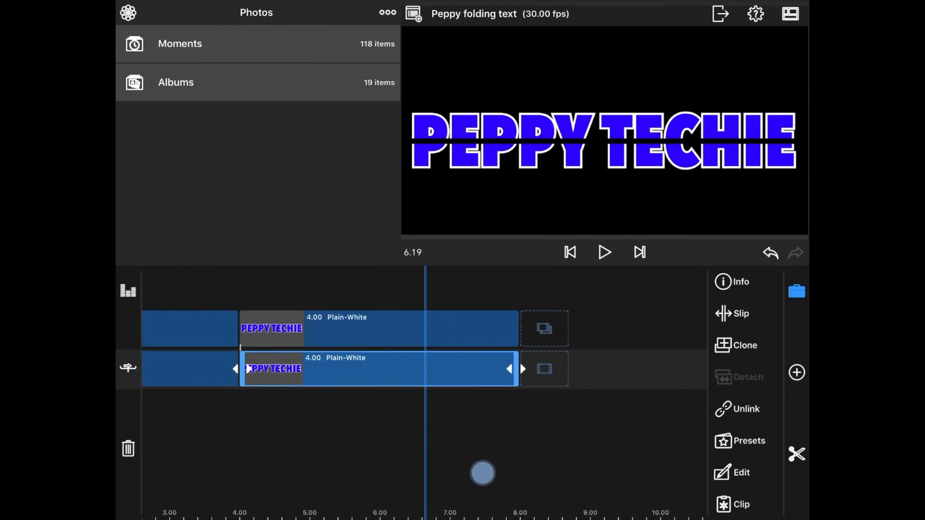
drag(483, 473, 545, 465)
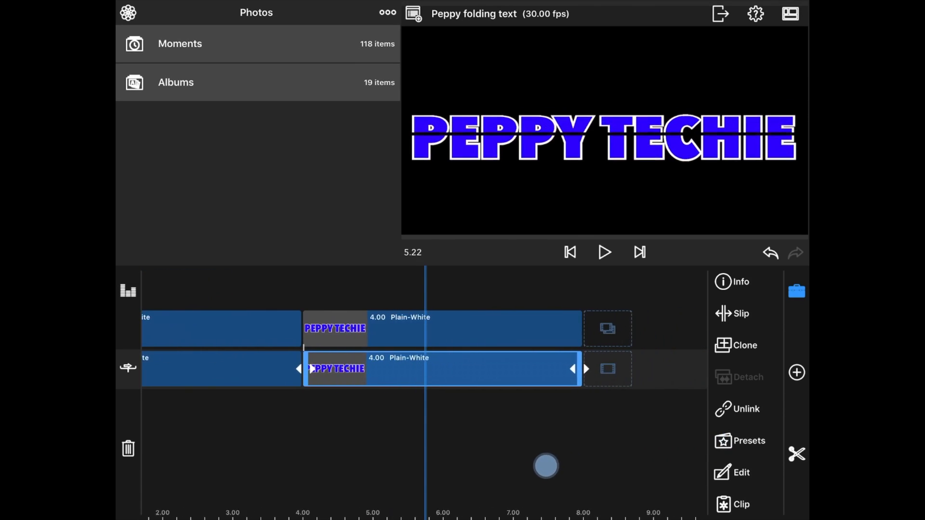